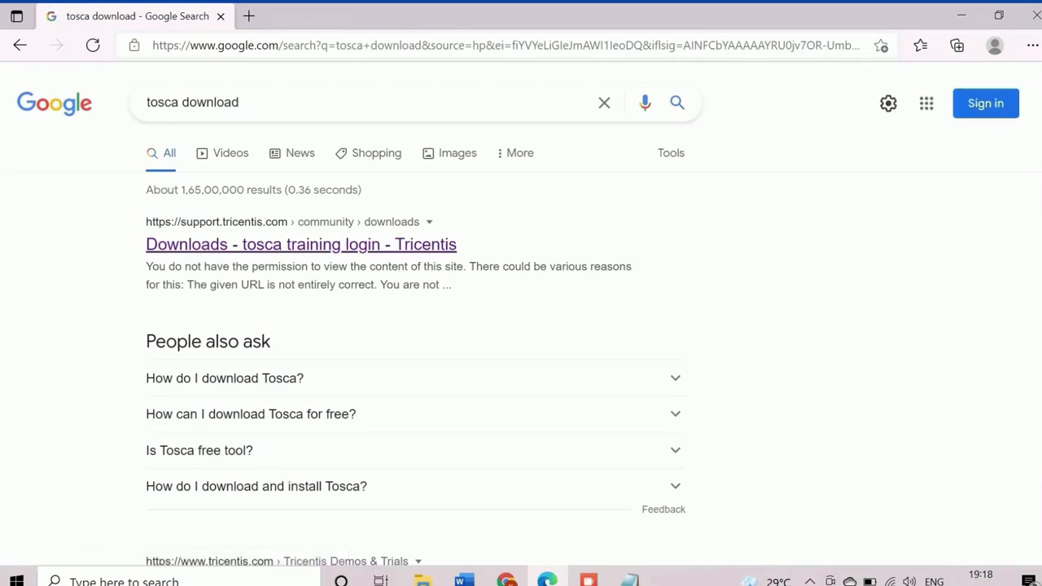
mouse_move(300, 244)
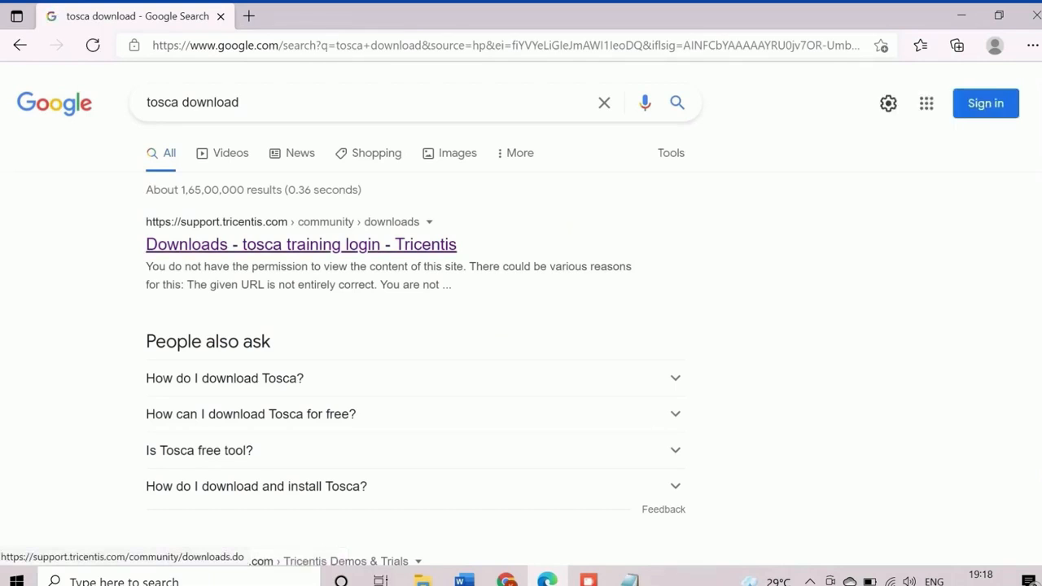
Step: Open the 'Downloads - tosca training login - Tricentis' result, reaching the portal's login prompt
click(300, 244)
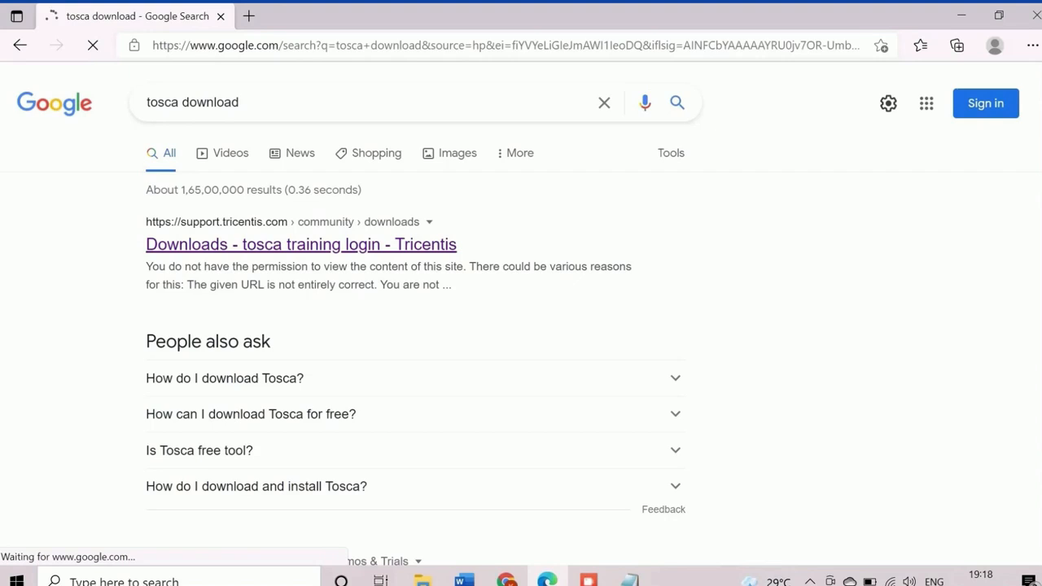
click(299, 245)
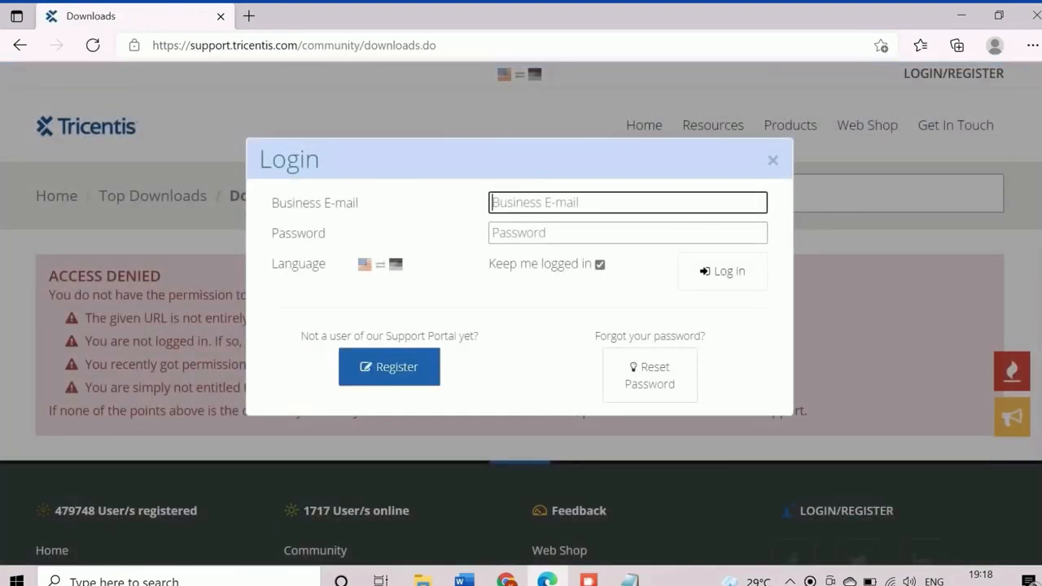
click(388, 366)
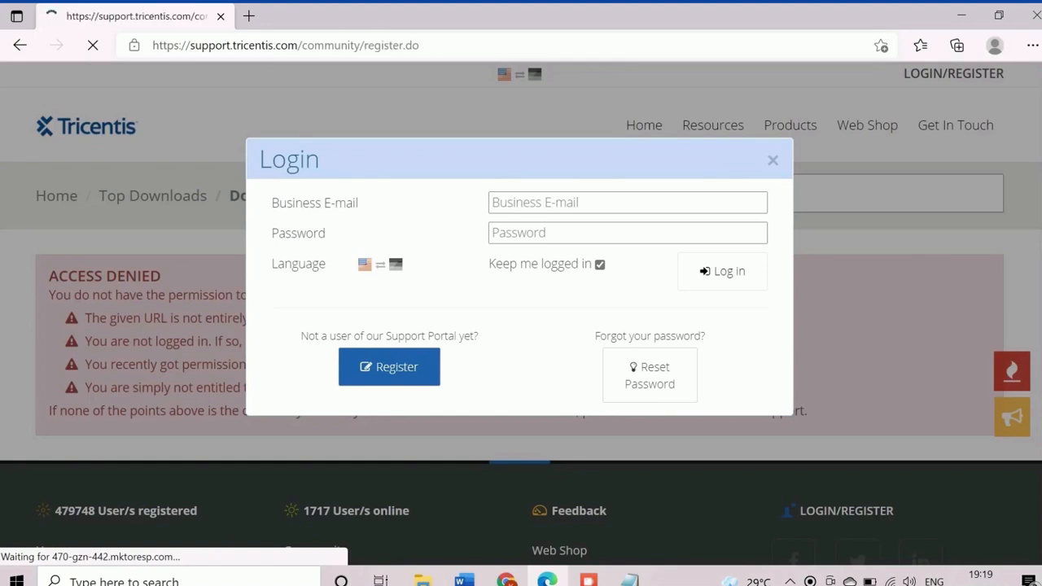
click(389, 366)
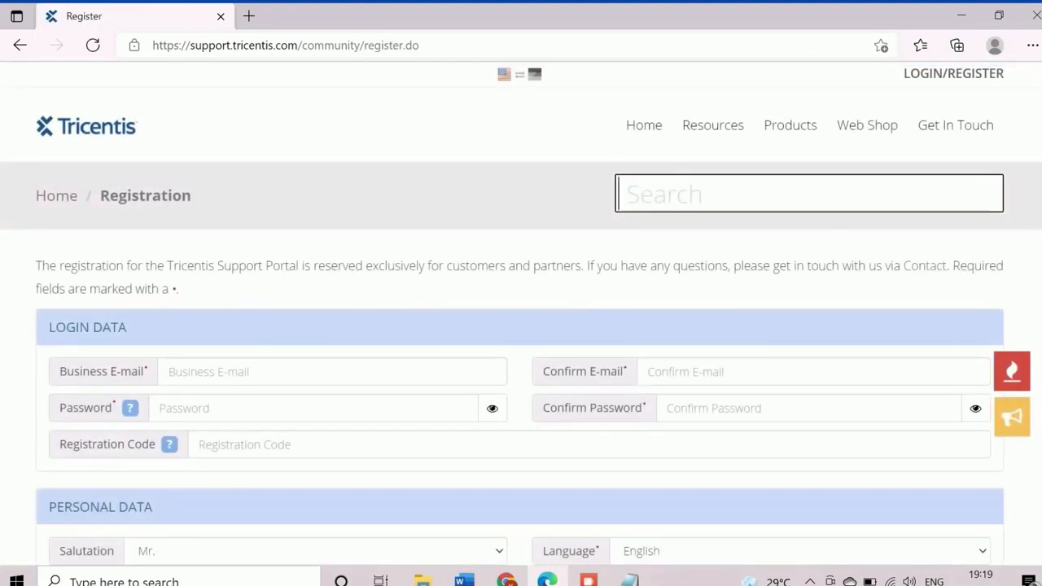
click(333, 371)
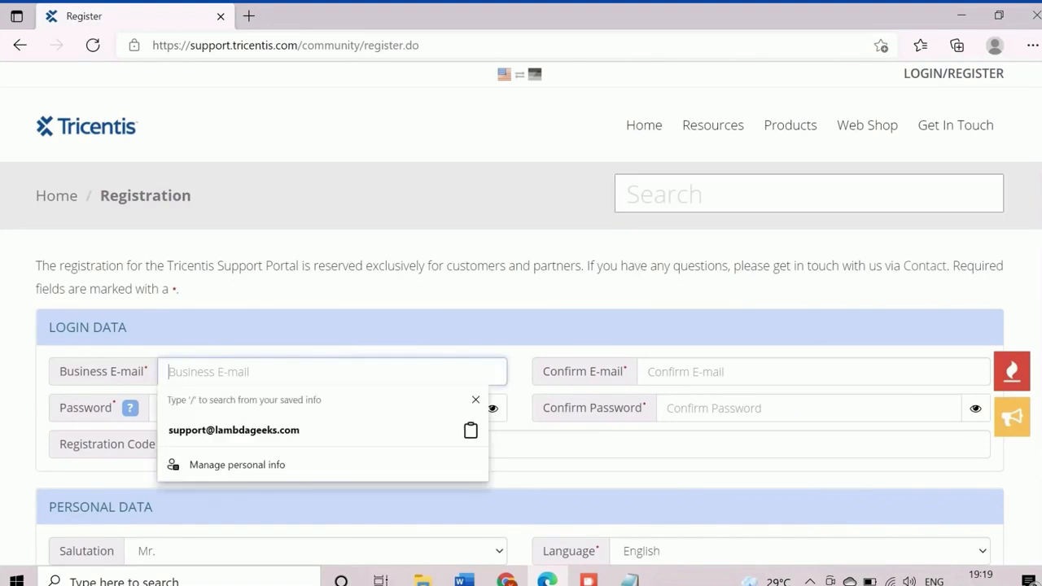
click(475, 401)
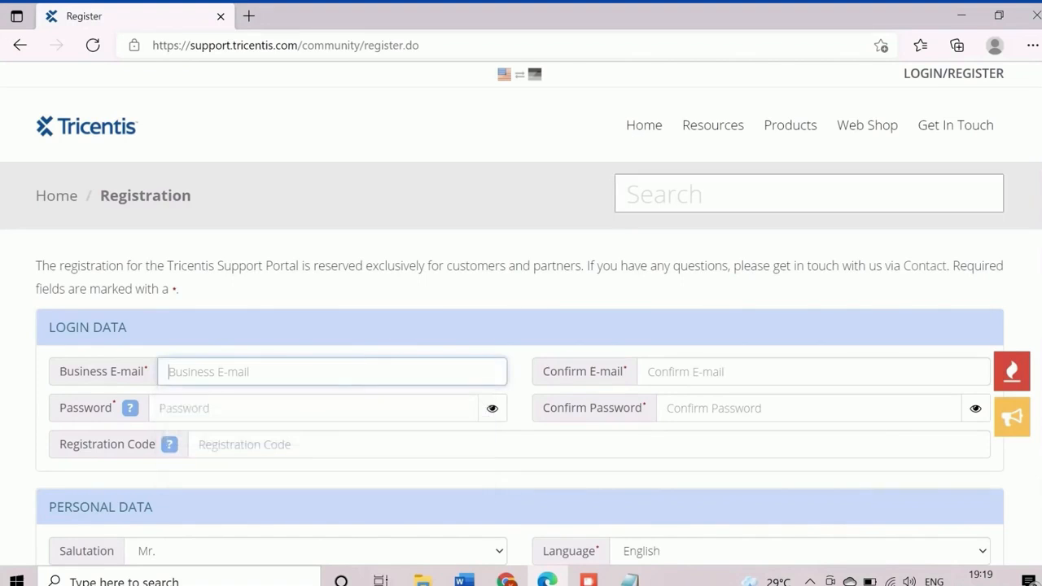
click(332, 371)
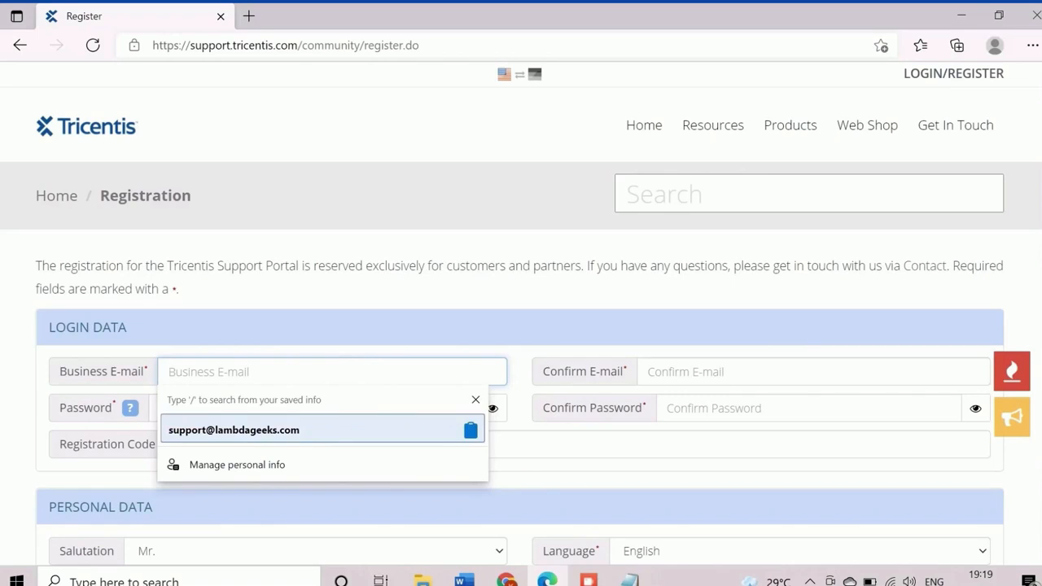
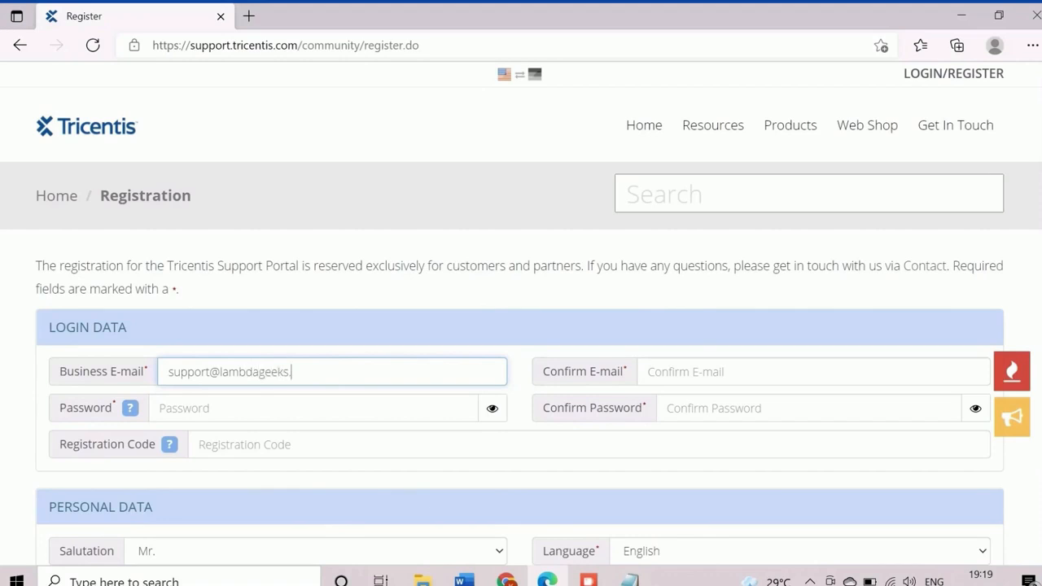
Step: Fill the Confirm E-mail field with the same support e-mail from the saved suggestion
click(814, 371)
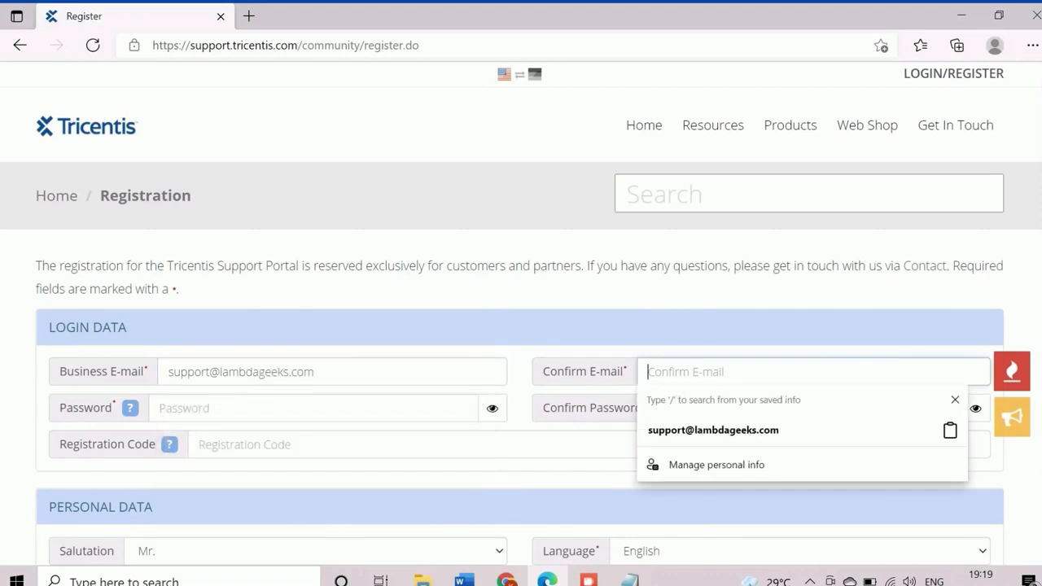
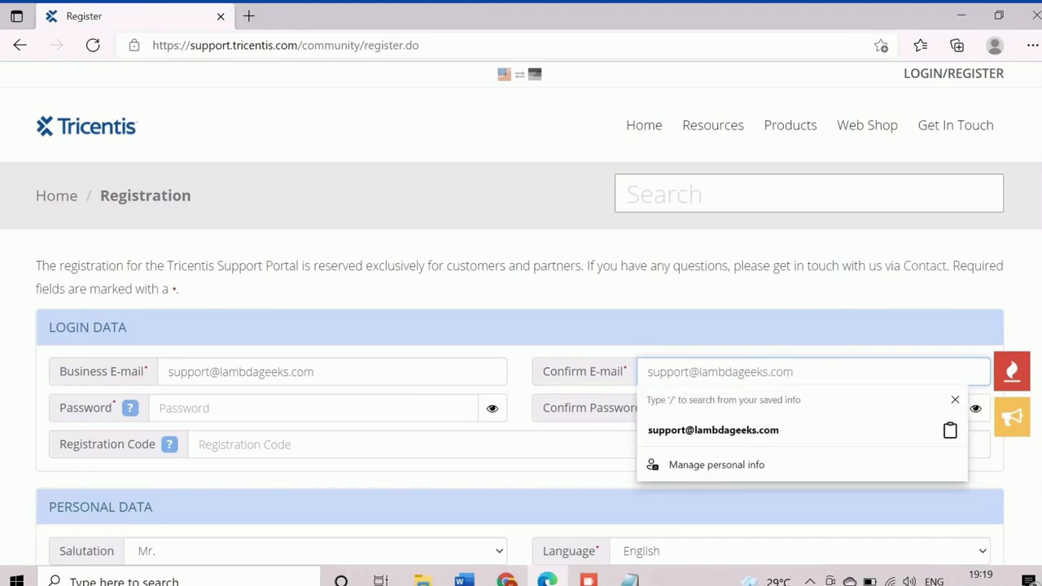
click(313, 407)
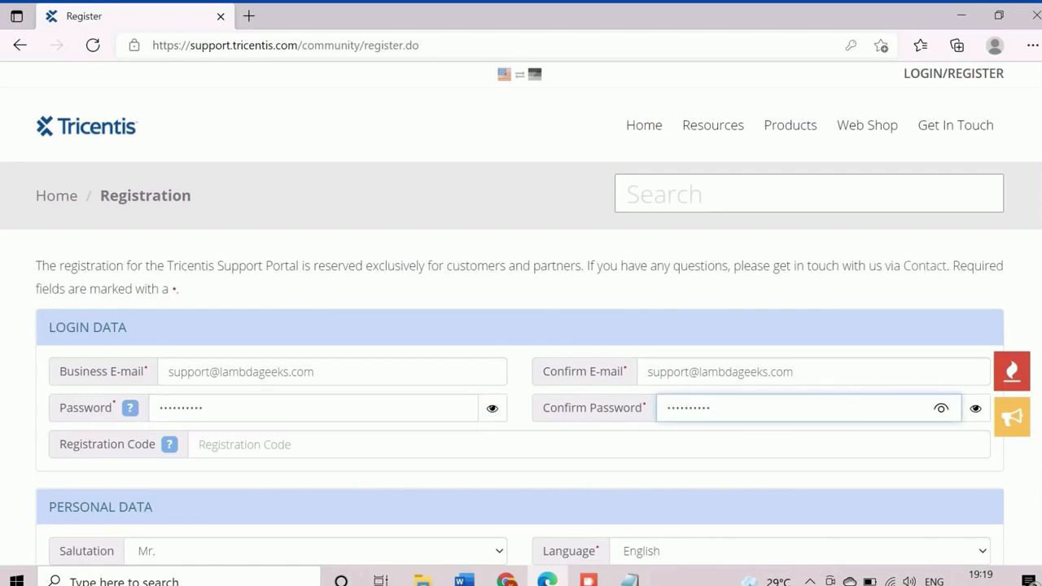
Step: Enter title Test, first name Automation, last name Tester and keep time zone System (Europe/Vienna)
scroll(down, 3)
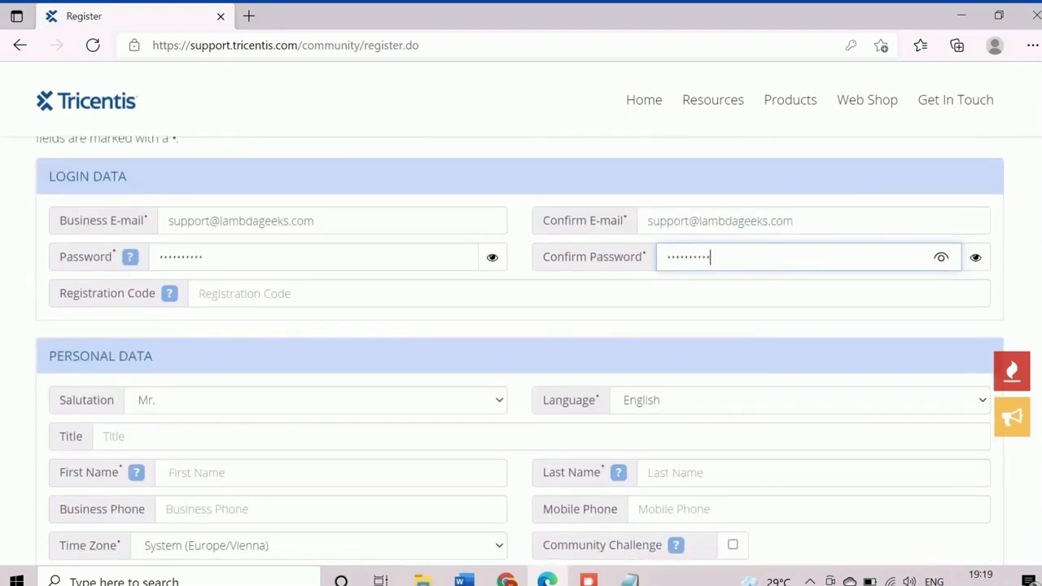
text(Tes)
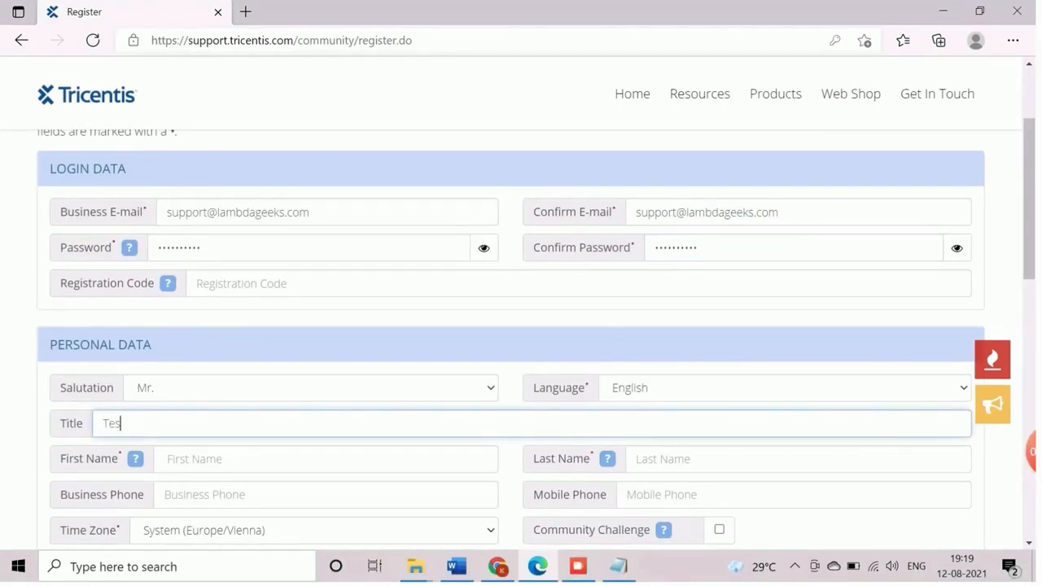
text(Automation)
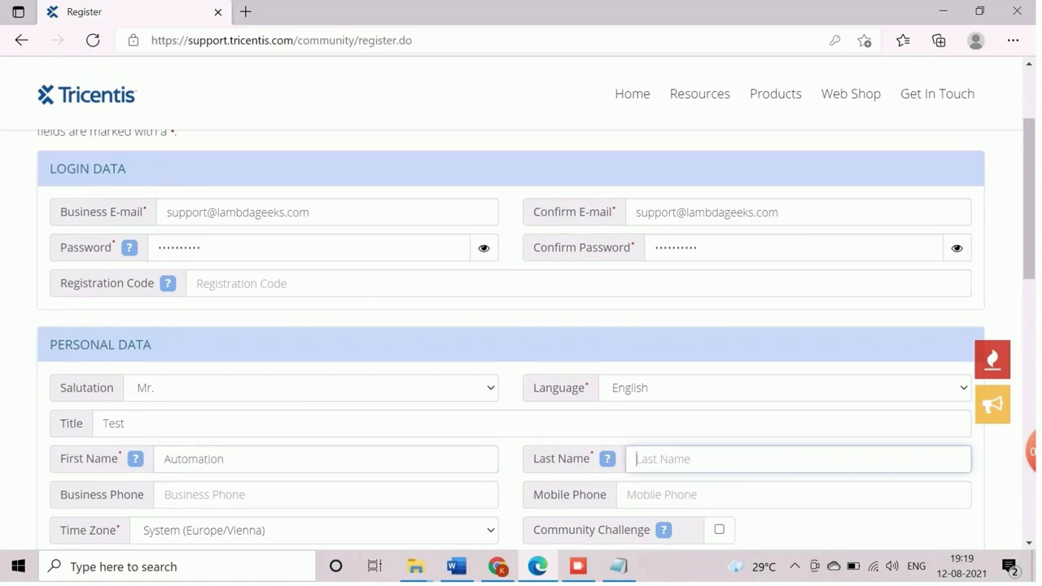
text(Tester)
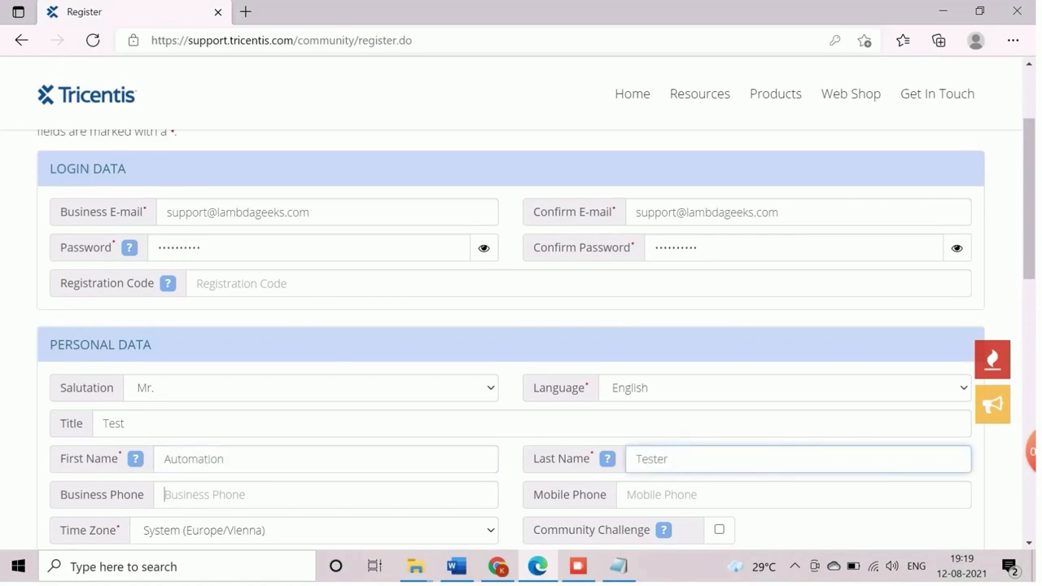
scroll(down, 3)
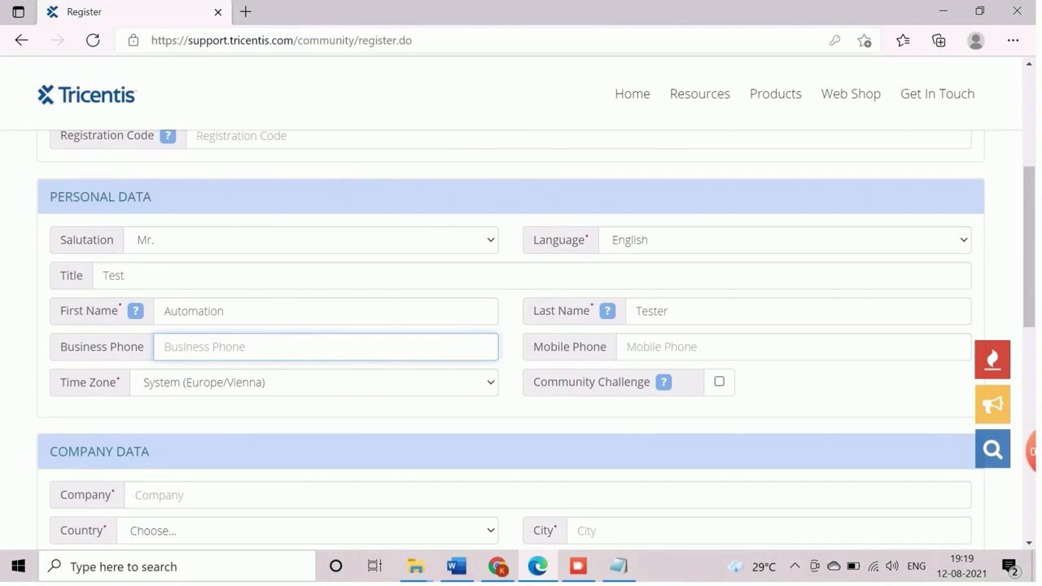
click(313, 381)
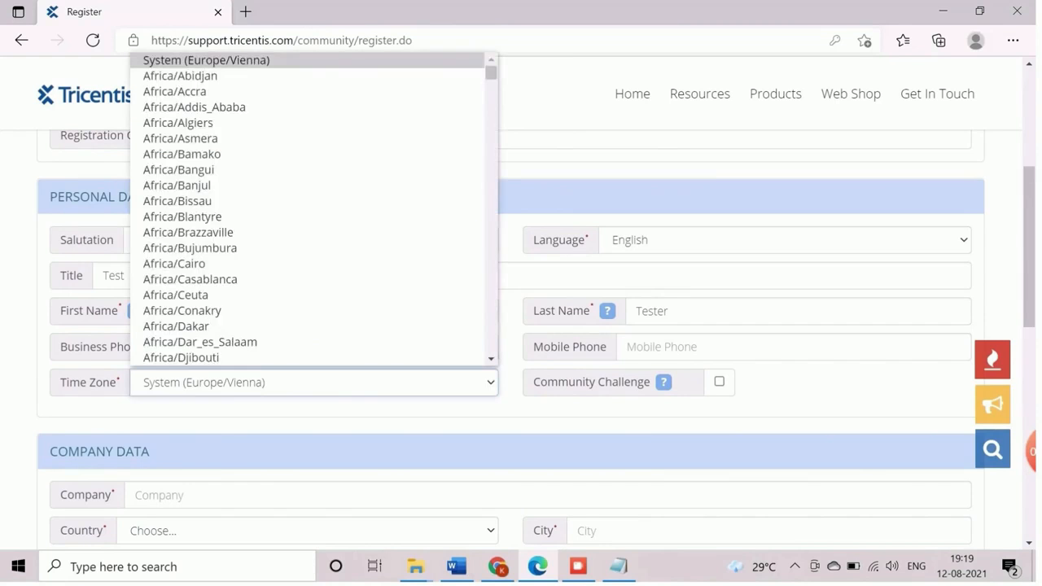
click(205, 59)
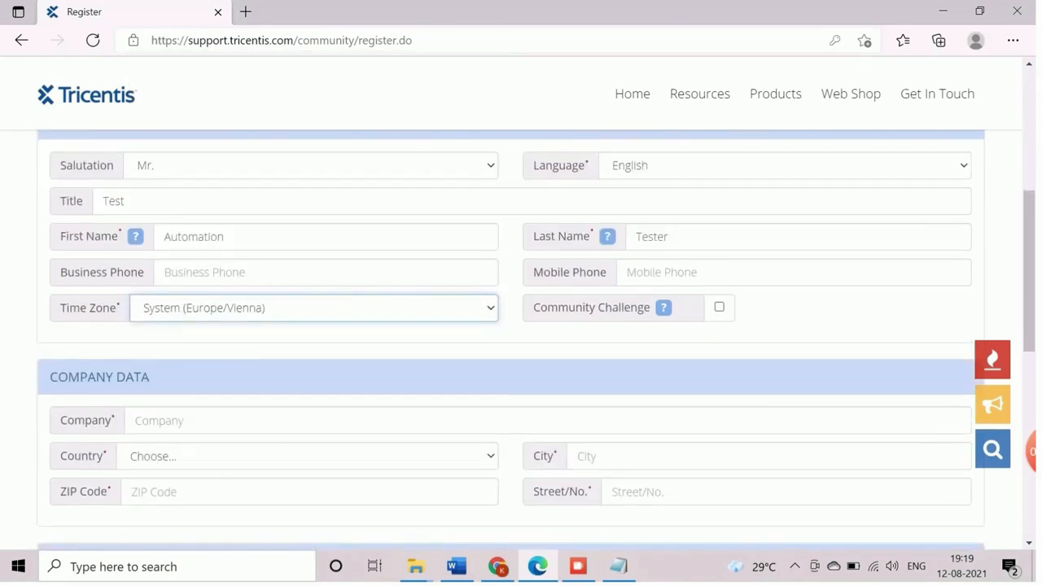
scroll(down, 3)
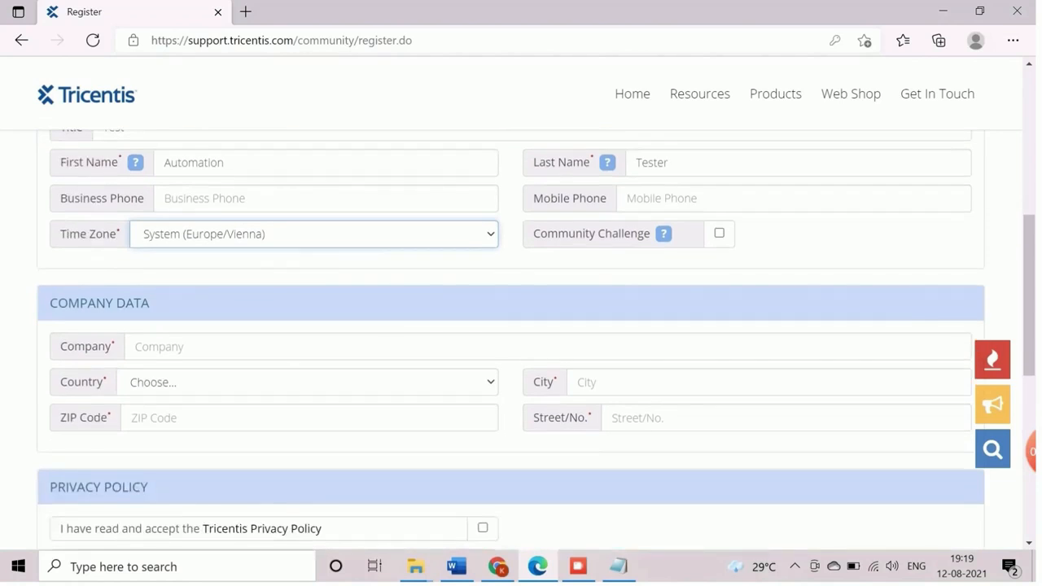
Step: Enter company LambdaGeeks and choose India as the country
text(LambdaGeeks)
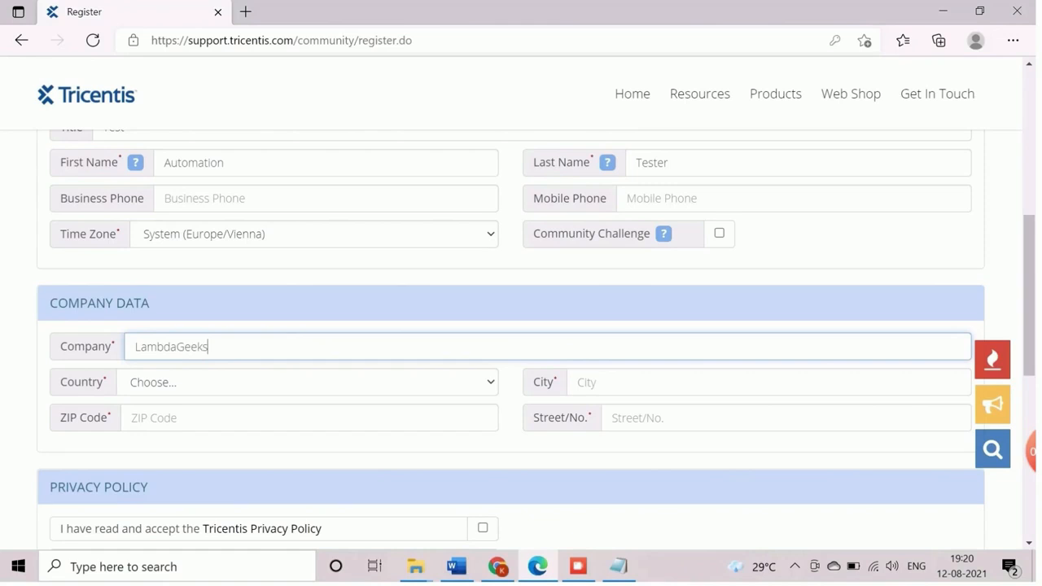
click(310, 381)
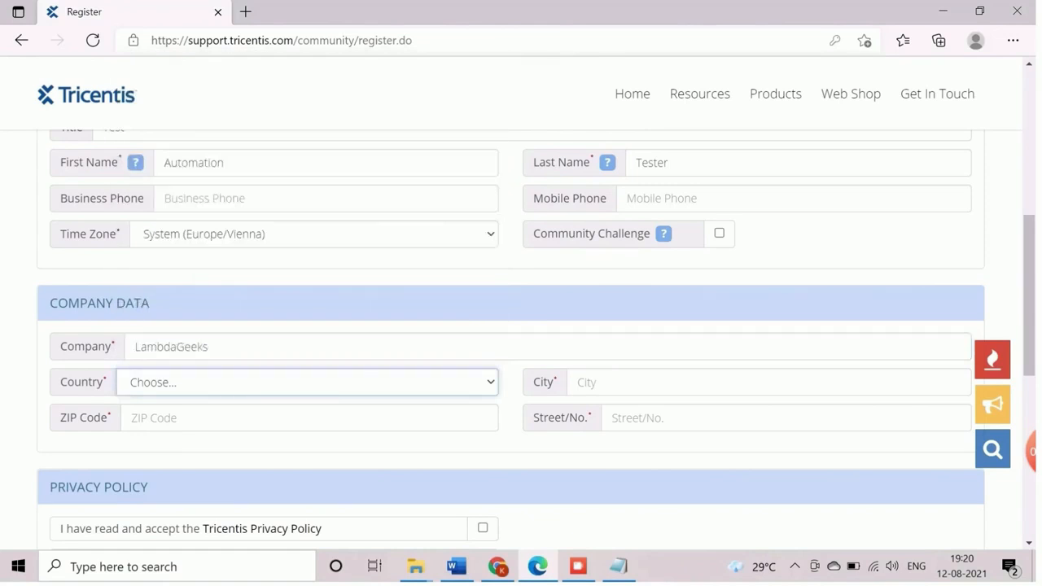
click(307, 381)
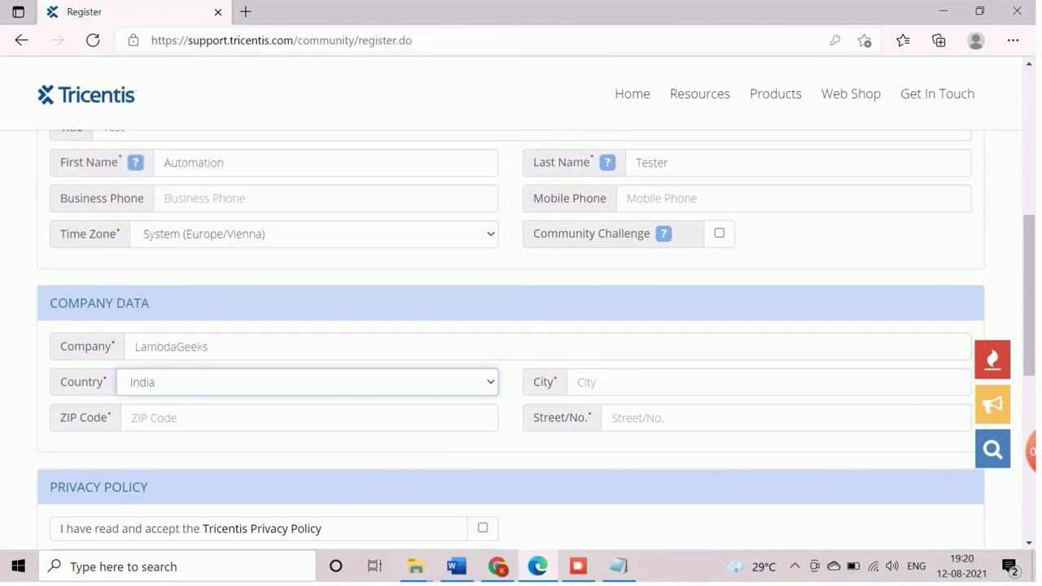
Step: Enter city Kolkata, ZIP code 700001 and street 123
text(kolkata)
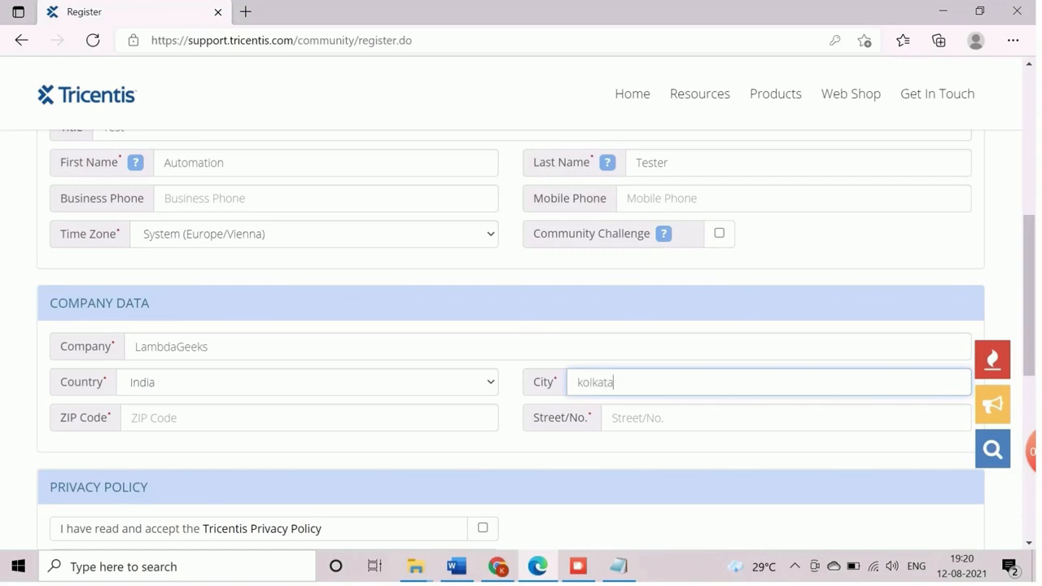
click(309, 416)
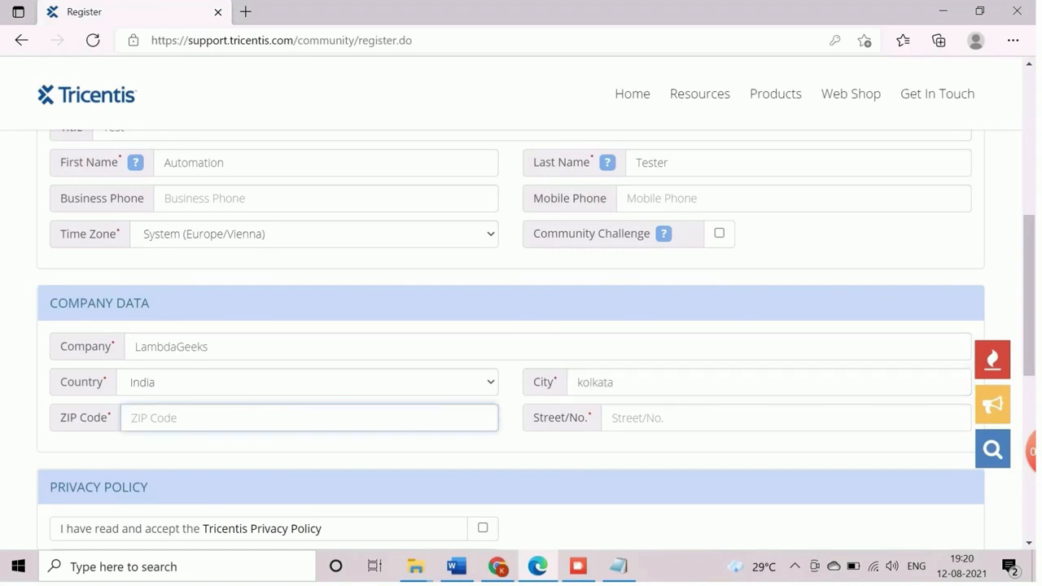
text(70000)
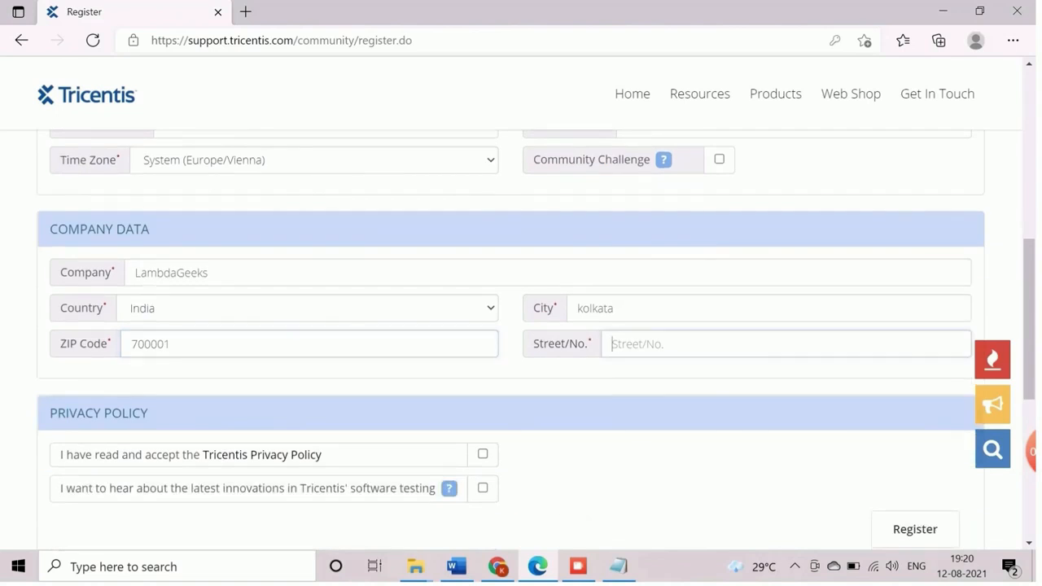
text(123)
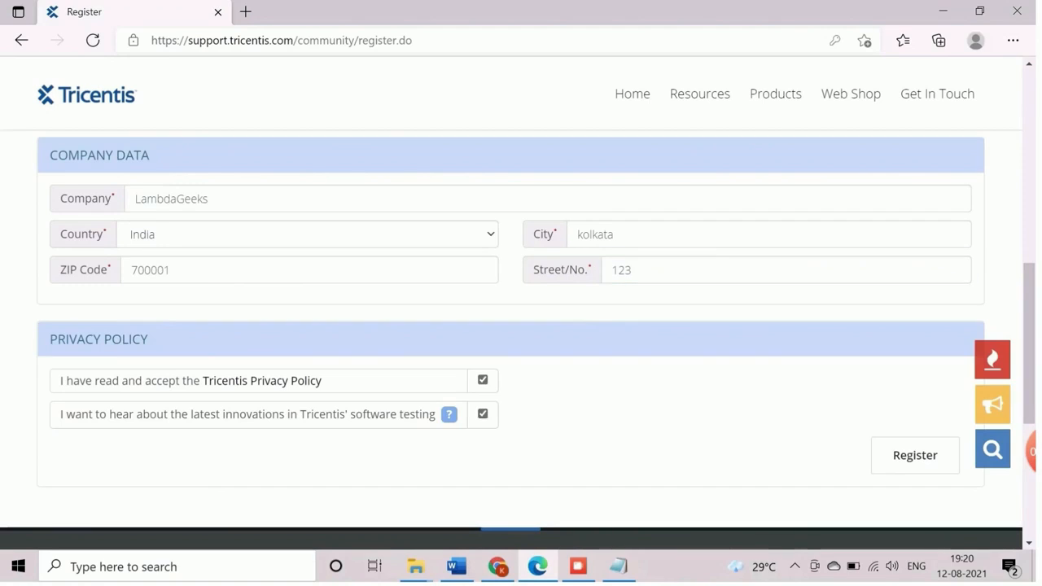
mouse_move(915, 456)
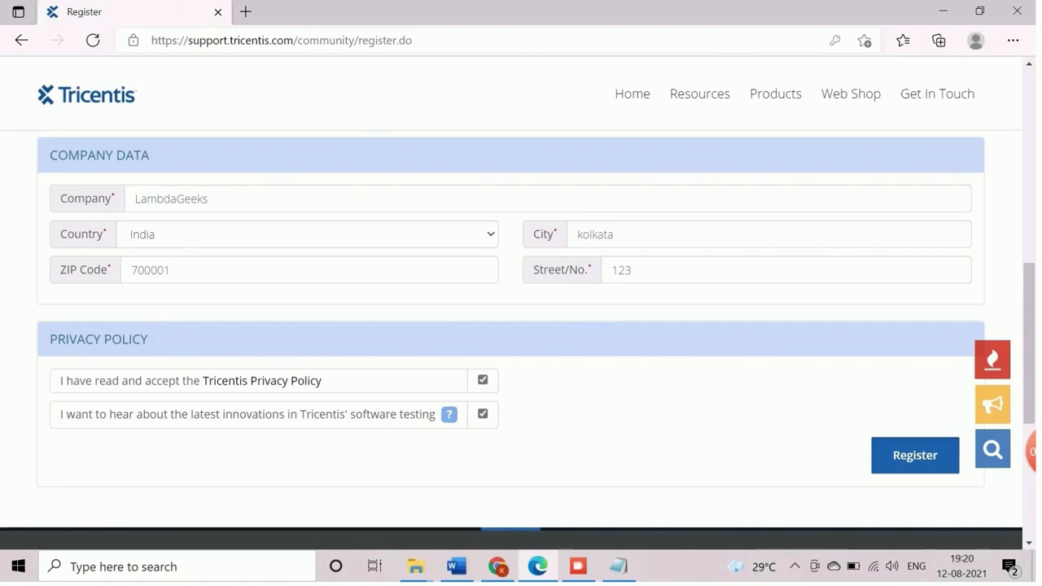
Step: Review the form, submit the registration and dismiss Edge's save-password offer
scroll(up, 3)
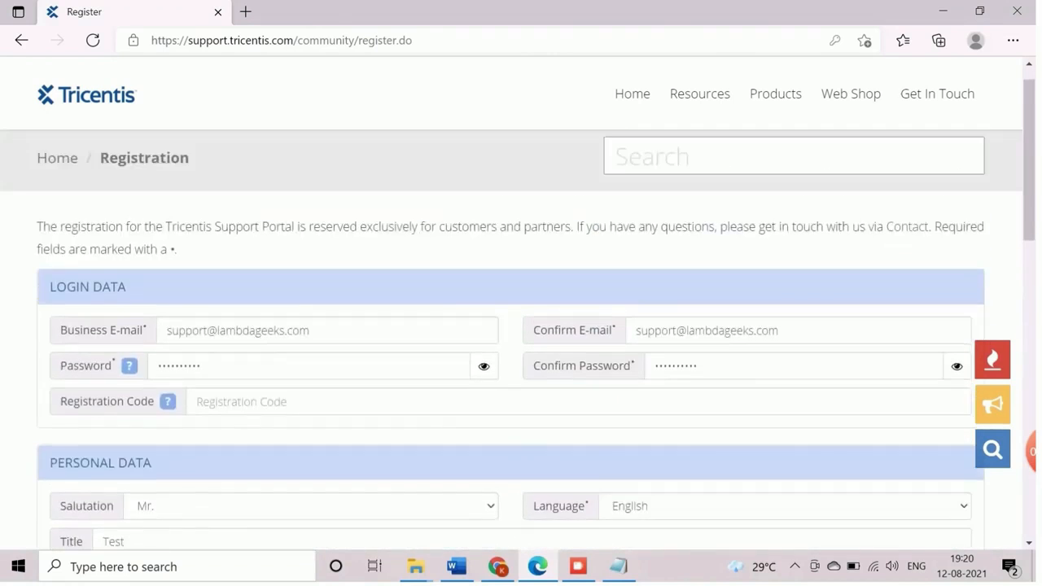
scroll(down, 3)
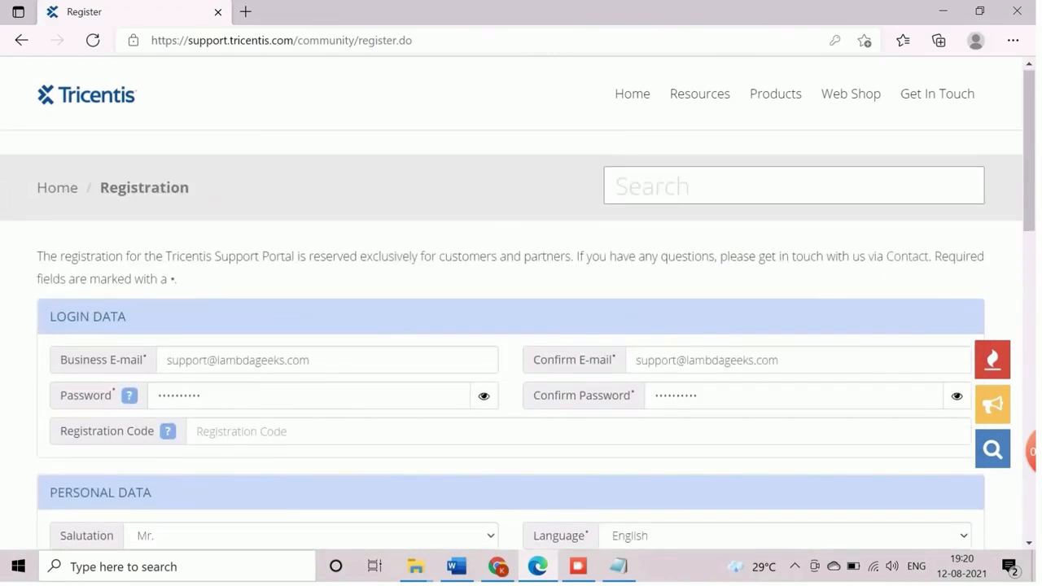
scroll(down, 3)
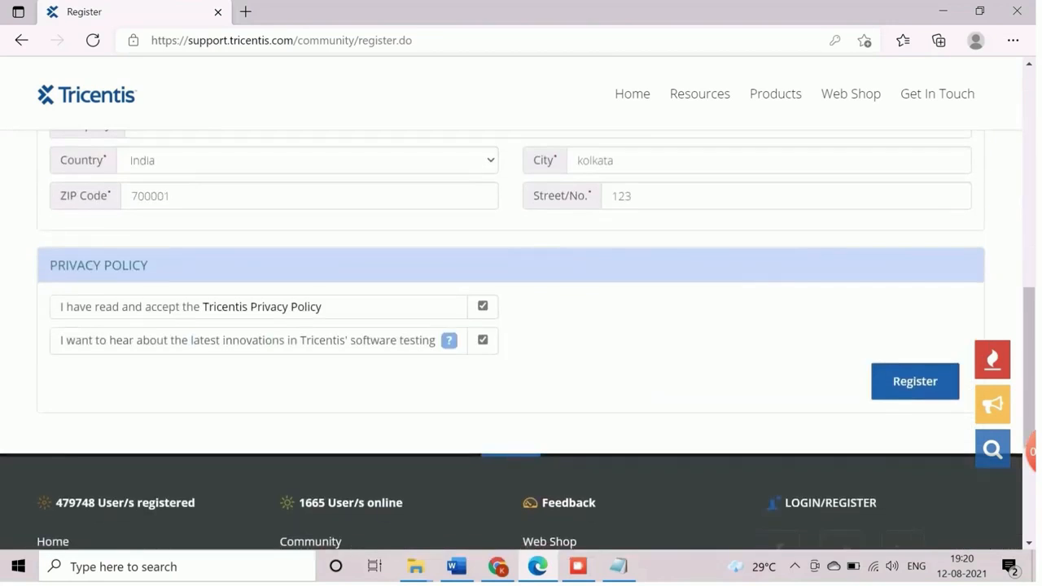
click(915, 381)
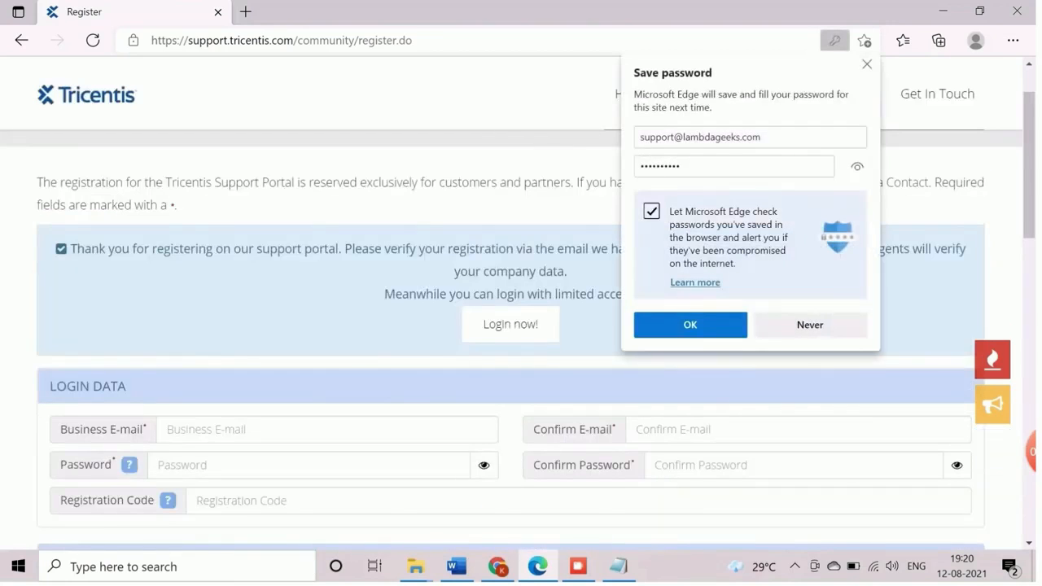
click(691, 324)
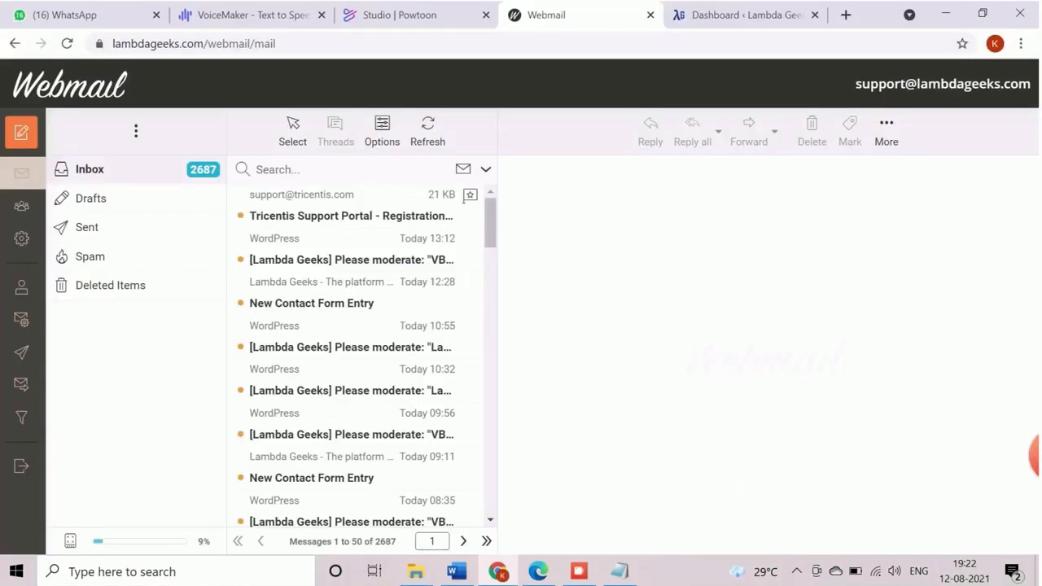
Step: Open the Registration Verification e-mail and follow its 'Verify me now!' link
click(351, 215)
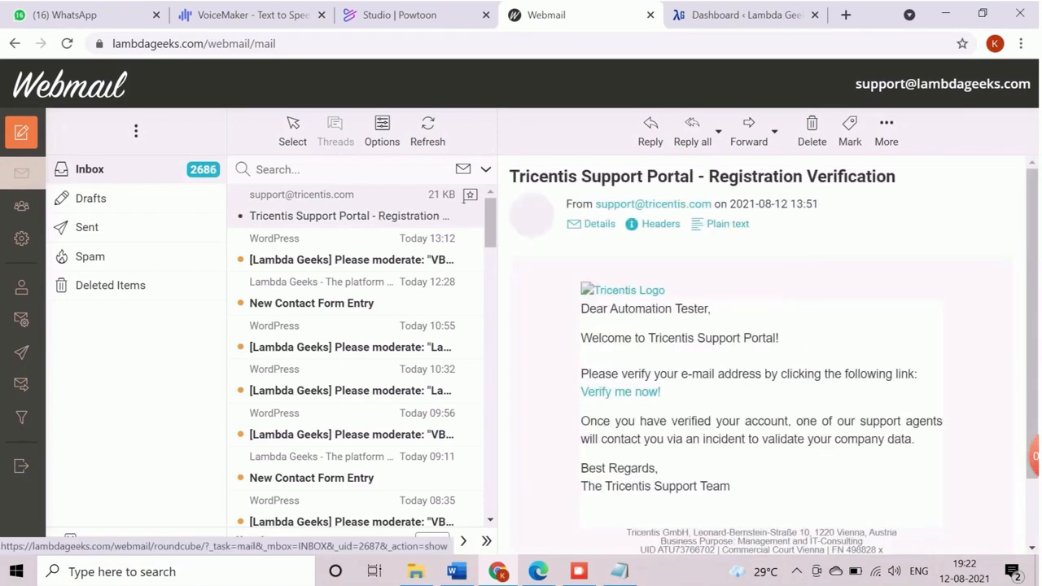
scroll(down, 3)
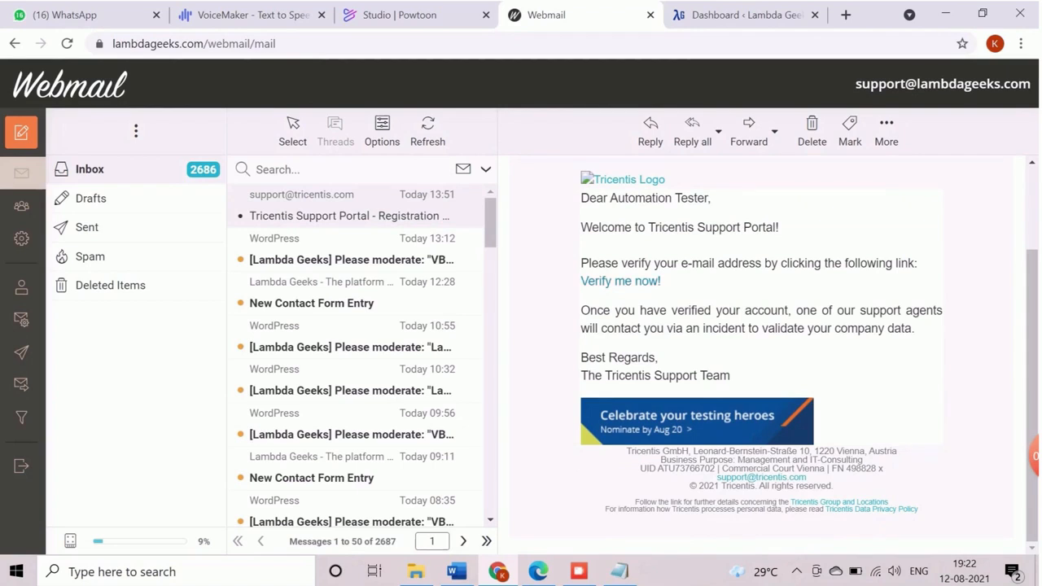
click(620, 280)
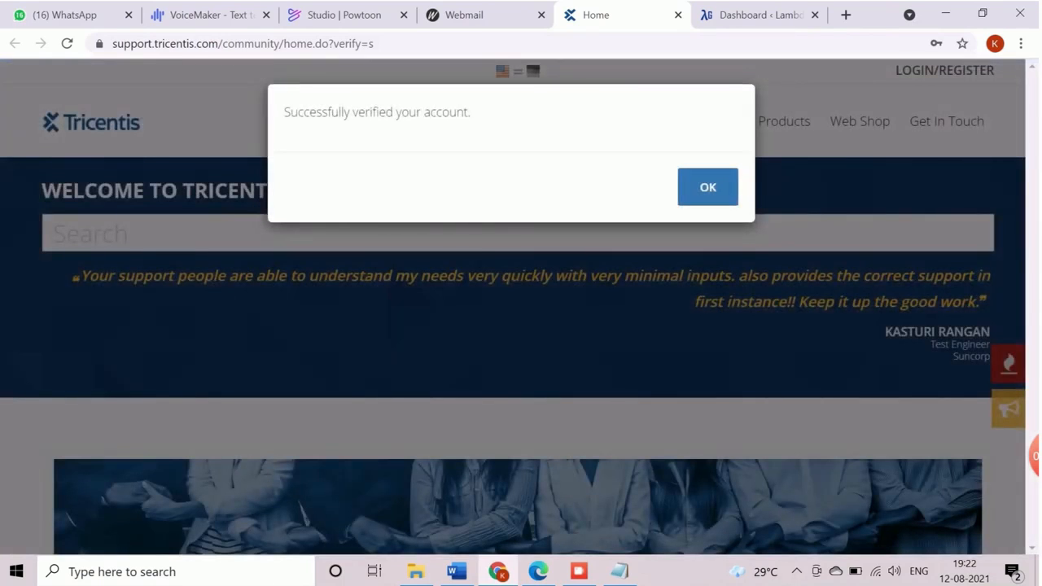
Step: Confirm the 'Successfully verified your account.' dialog with OK
click(707, 187)
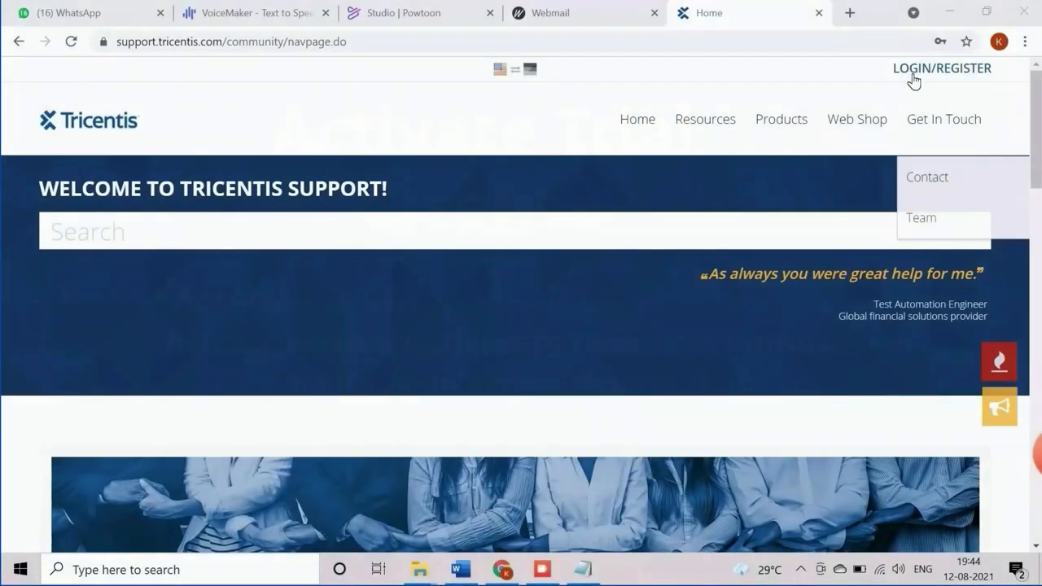
Step: Log in with the LambdaGeeks support e-mail and password, reaching Automation Tester's welcome page
click(941, 69)
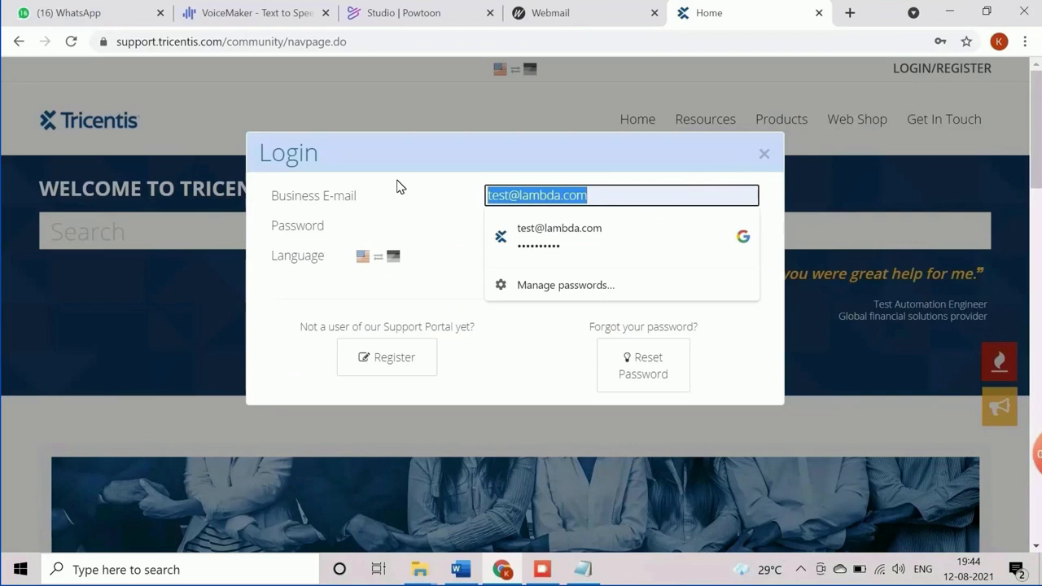
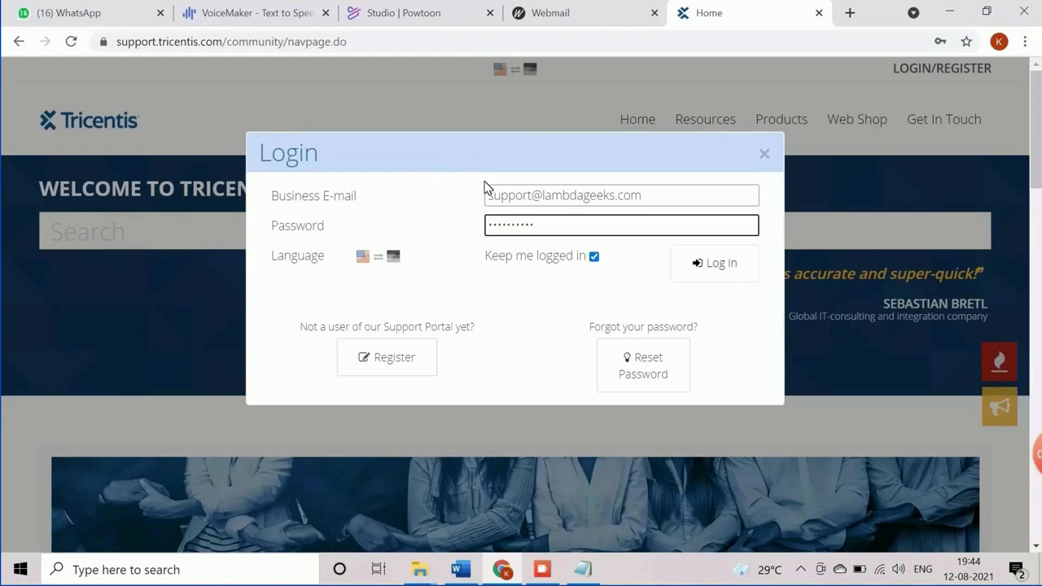
click(713, 262)
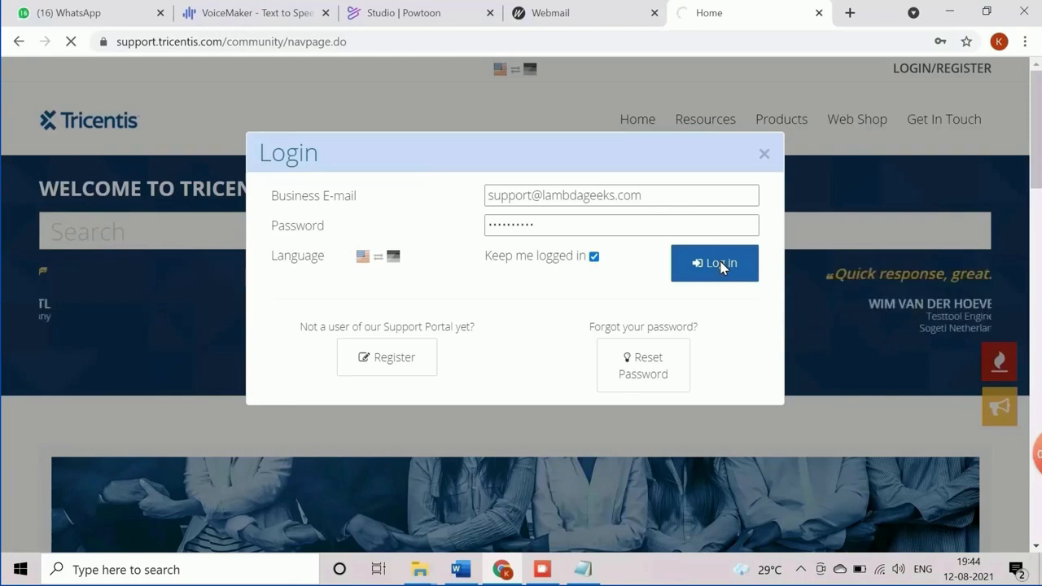
click(713, 262)
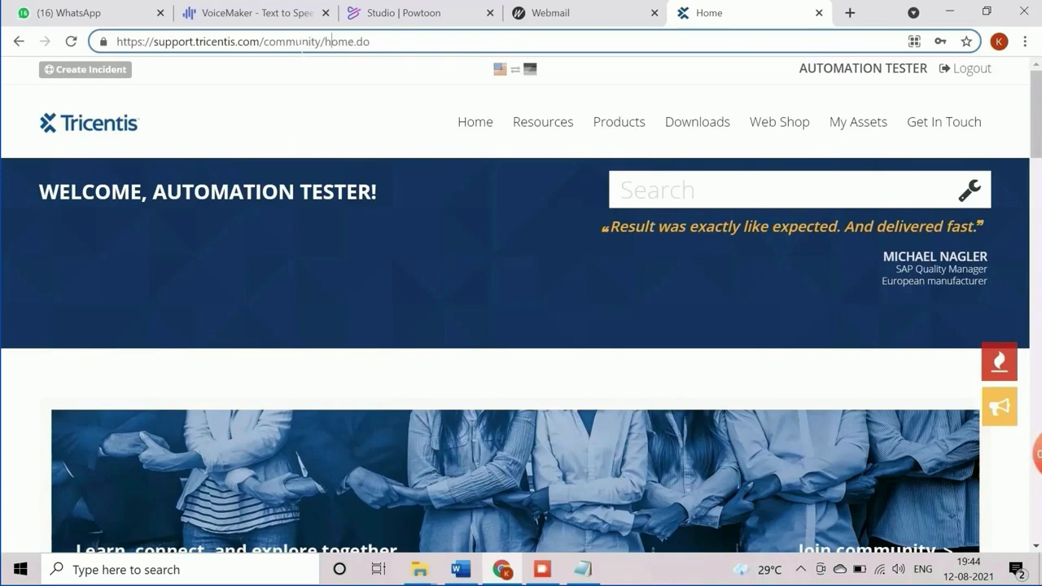
Step: Change the URL to training_license_request.do to reach the Training License Request page
double_click(345, 42)
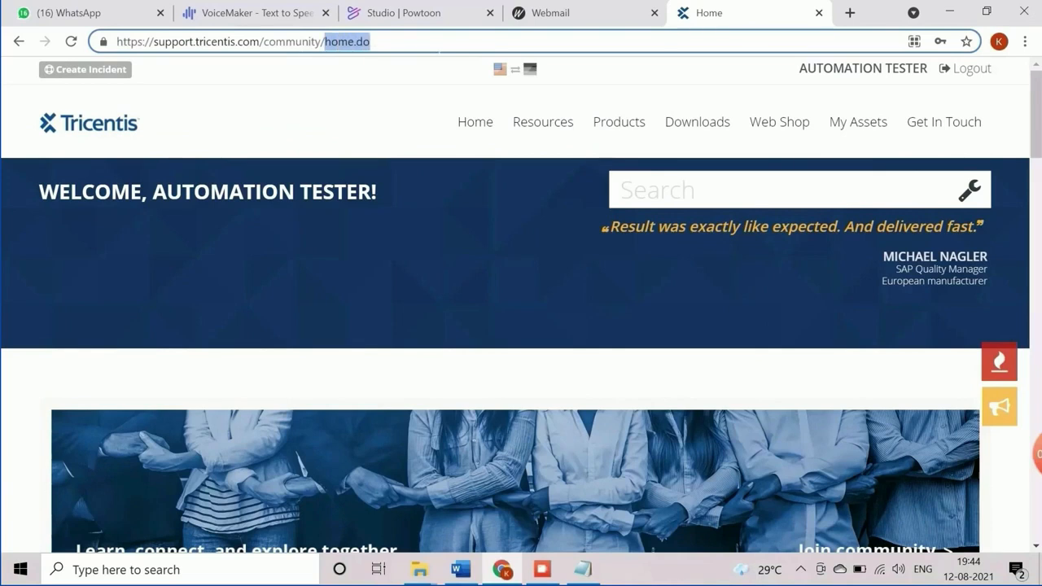
text(tra)
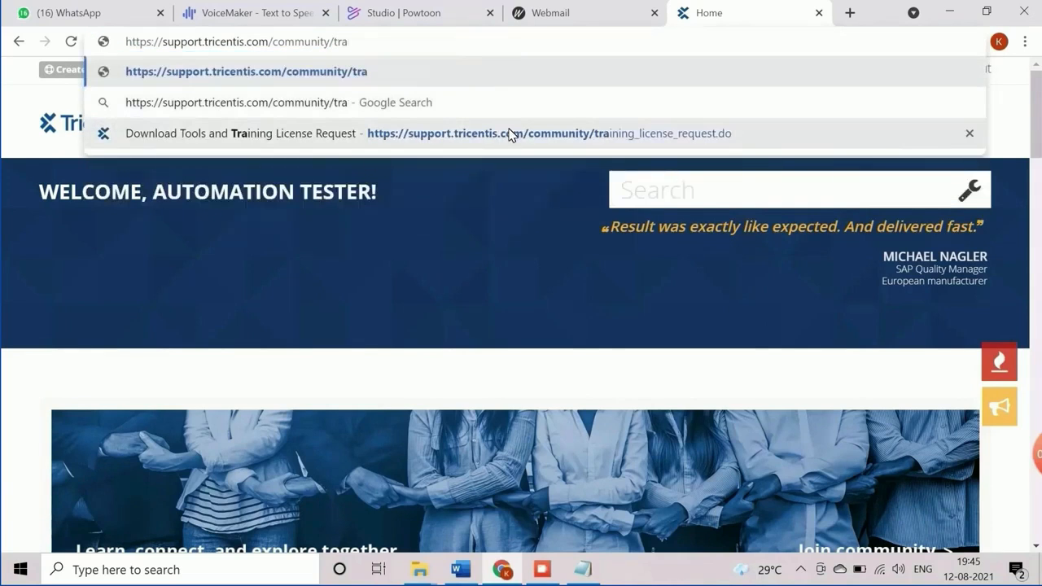
click(550, 134)
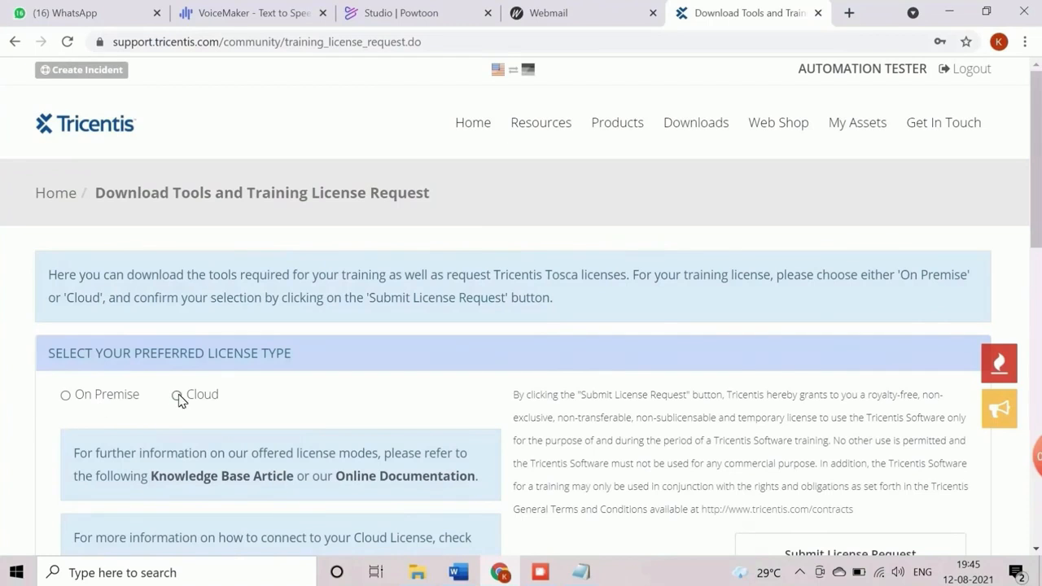
Step: Select the Cloud license type, submit the request and acknowledge the thank-you message
click(176, 394)
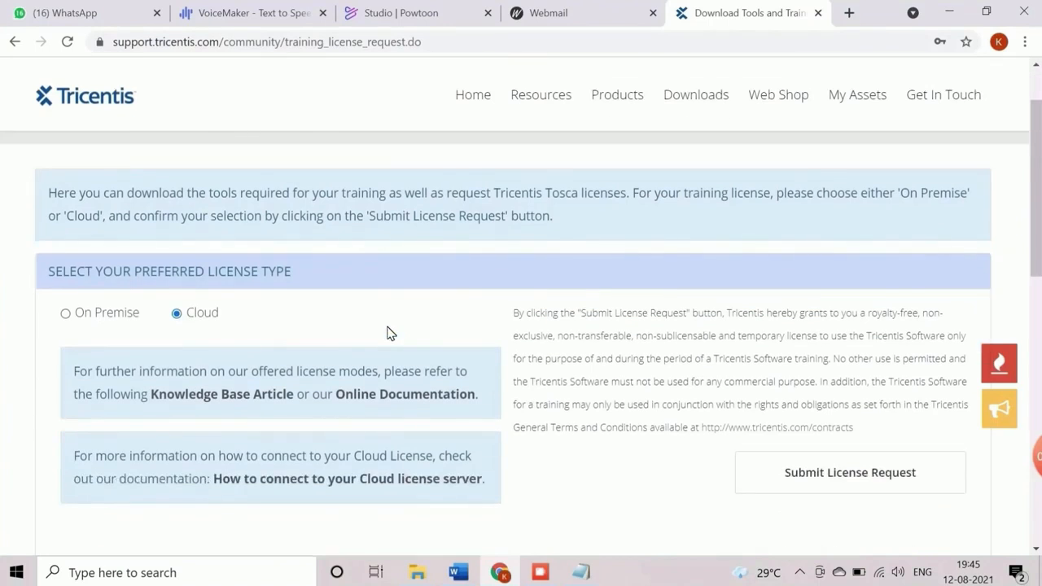
scroll(down, 3)
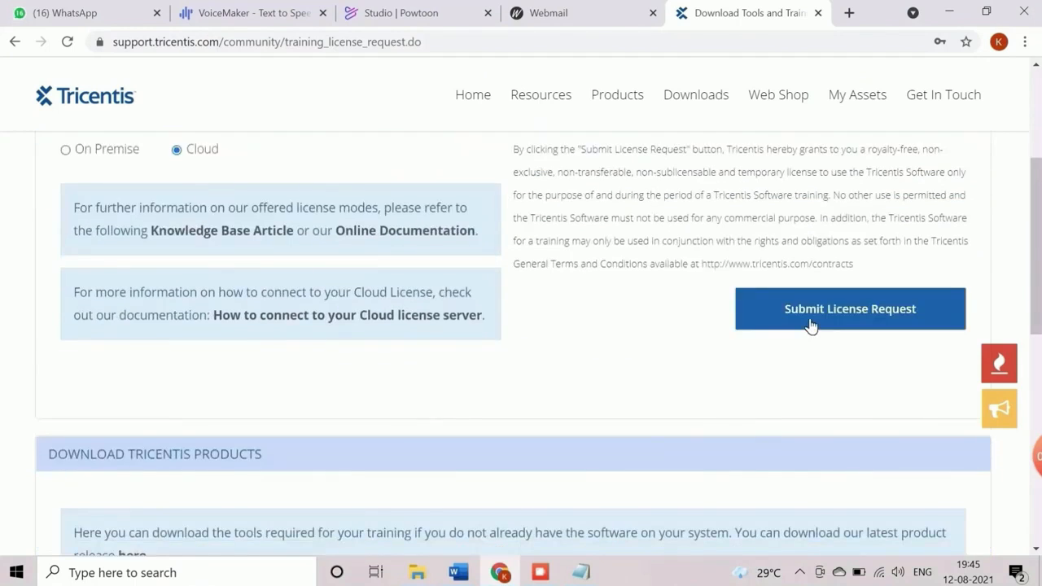
click(850, 309)
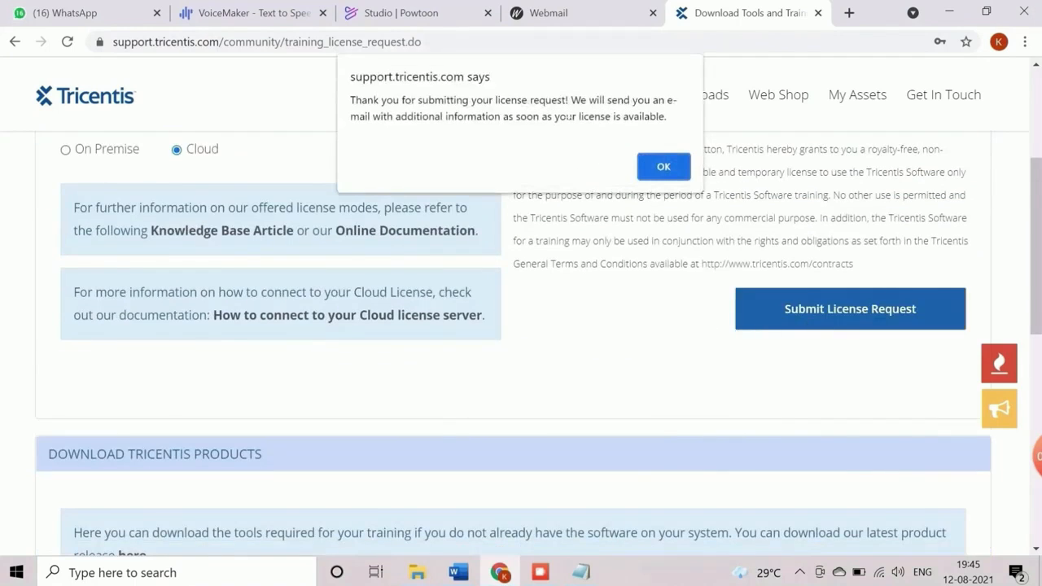
click(663, 166)
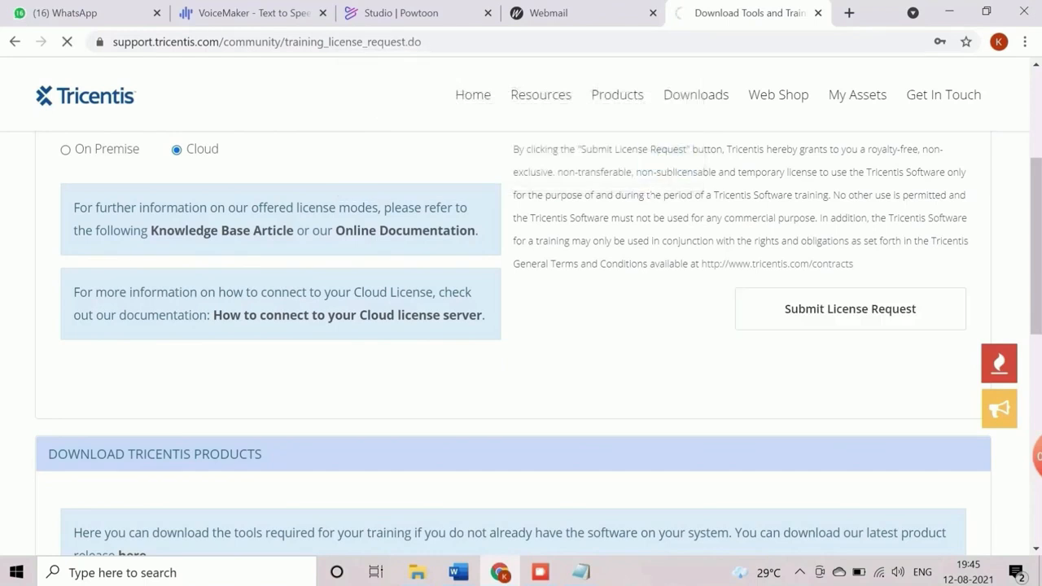
scroll(up, 3)
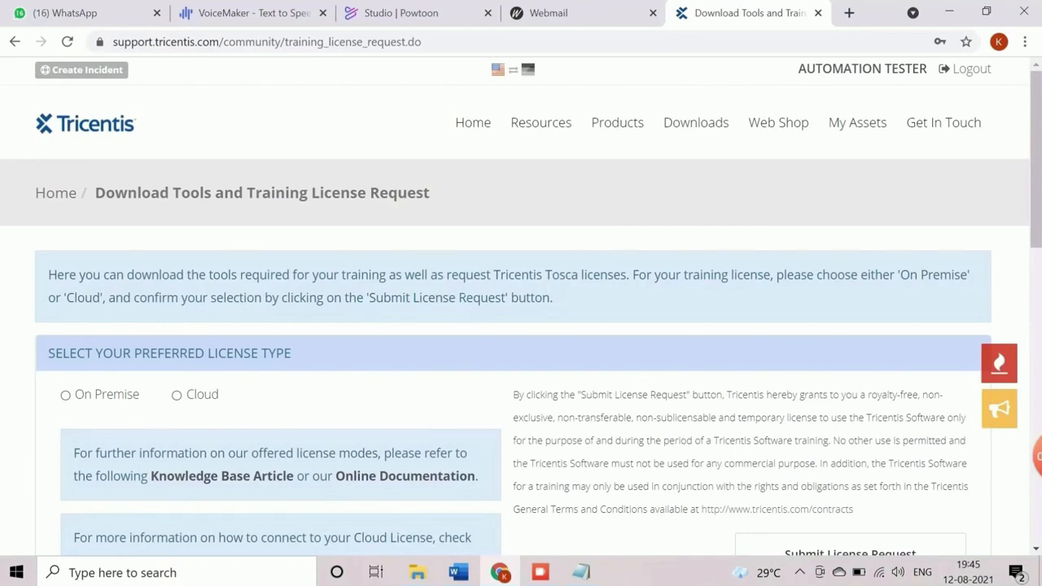
mouse_move(763, 293)
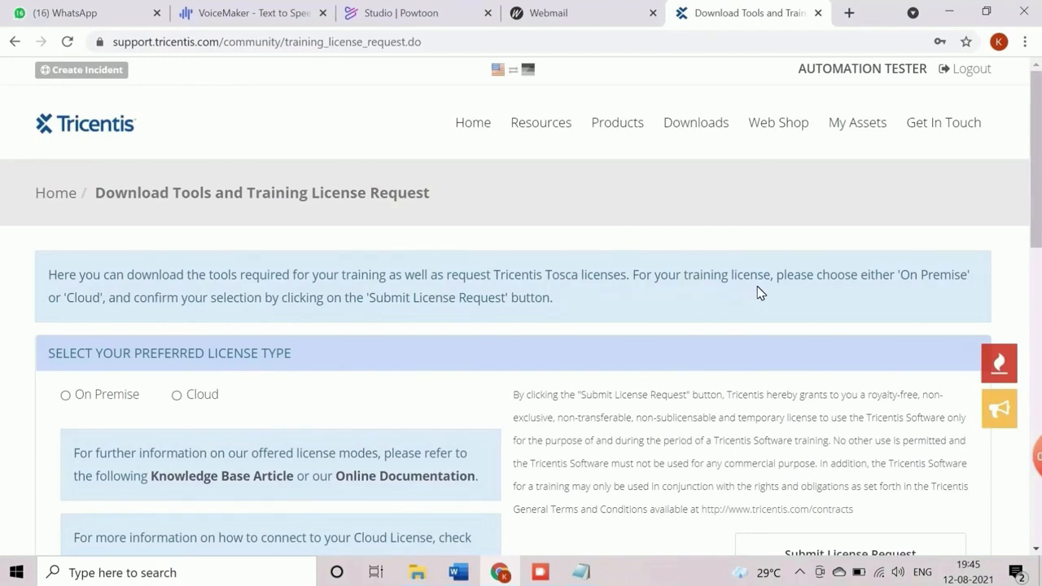
Step: Open the Tricentis Tosca cloud license server invitation e-mail in the inbox
click(557, 13)
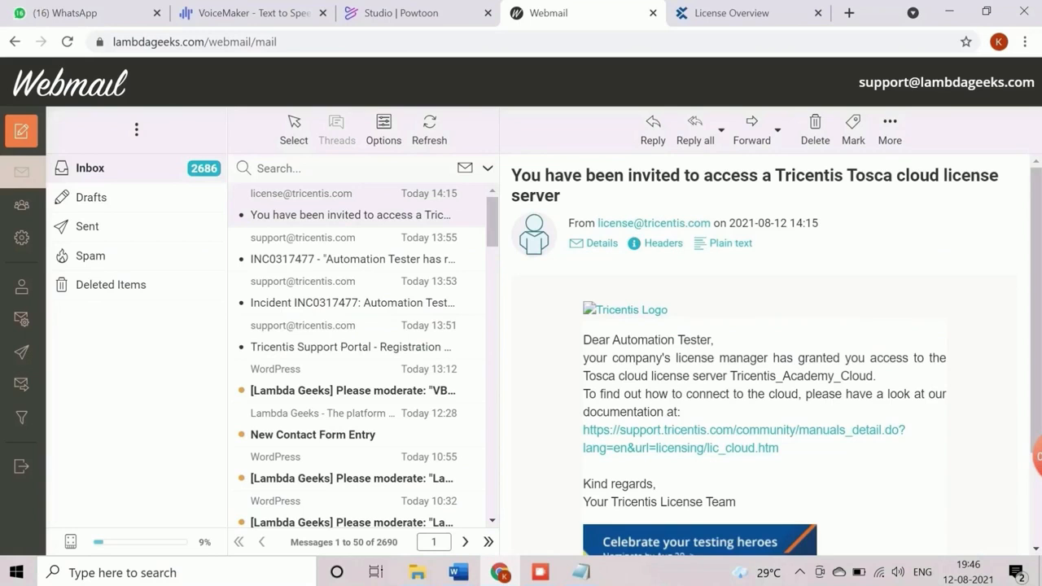
mouse_move(706, 421)
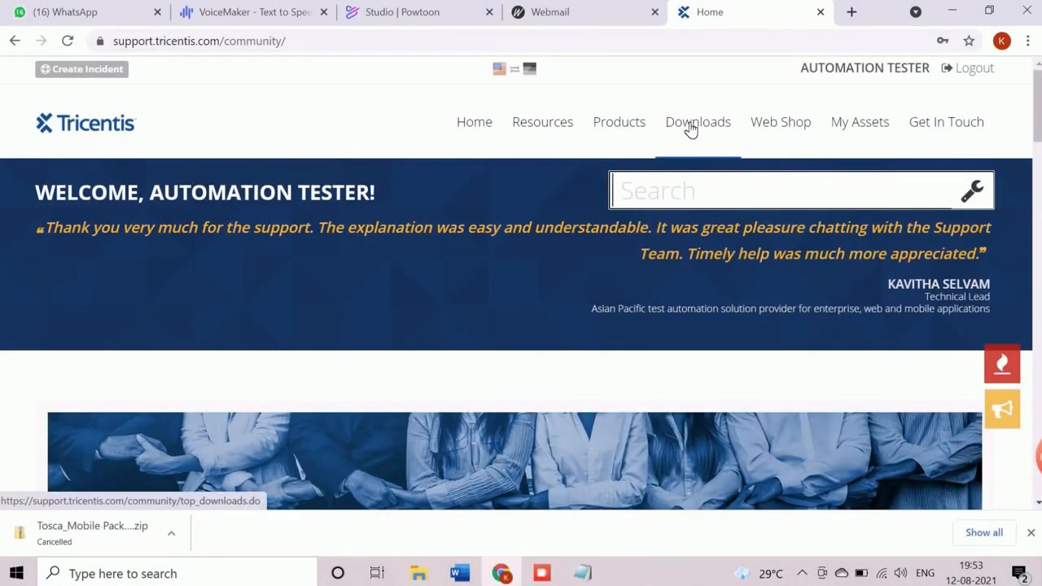
Step: Download the Tricentis Tosca 14.2 Patch1 zip (1.36 GB) from the Top Downloads page
click(697, 120)
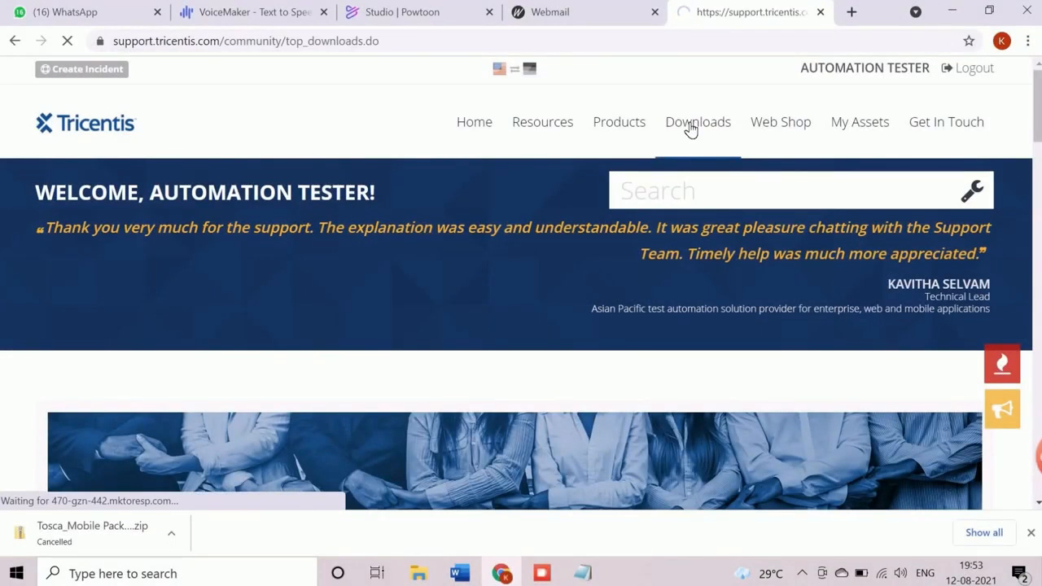
click(698, 120)
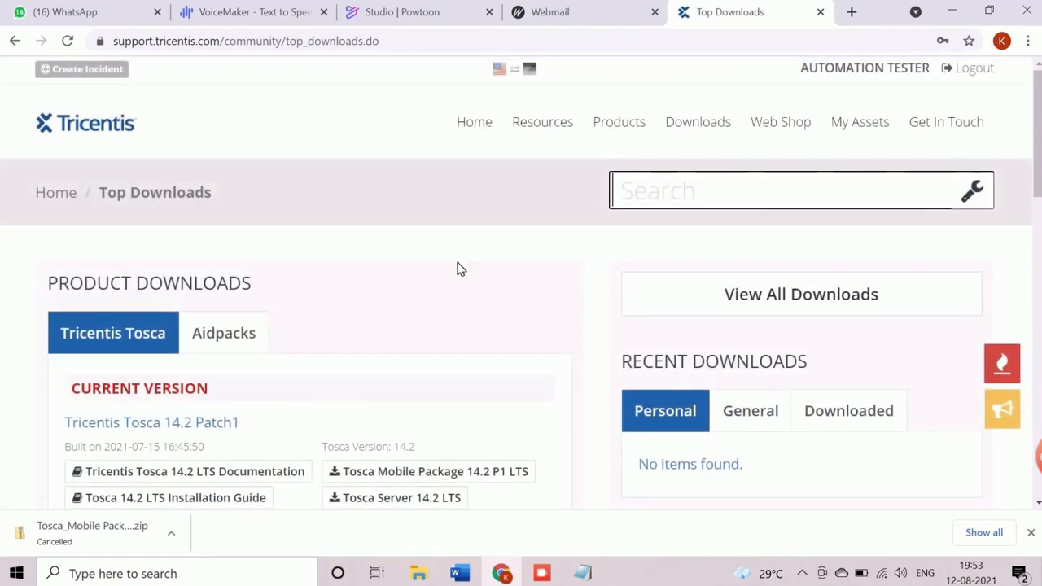
scroll(down, 3)
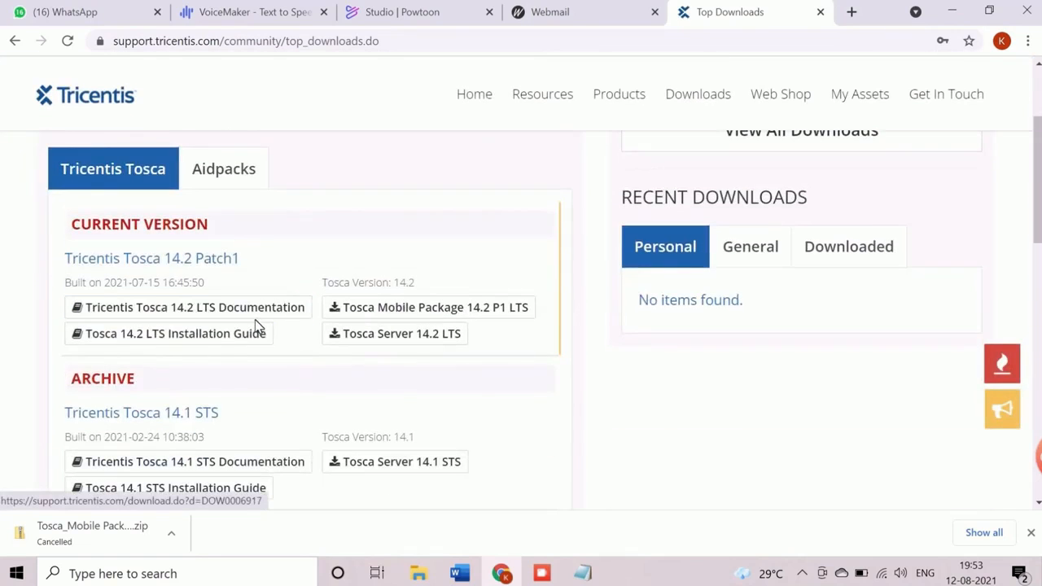
mouse_move(192, 421)
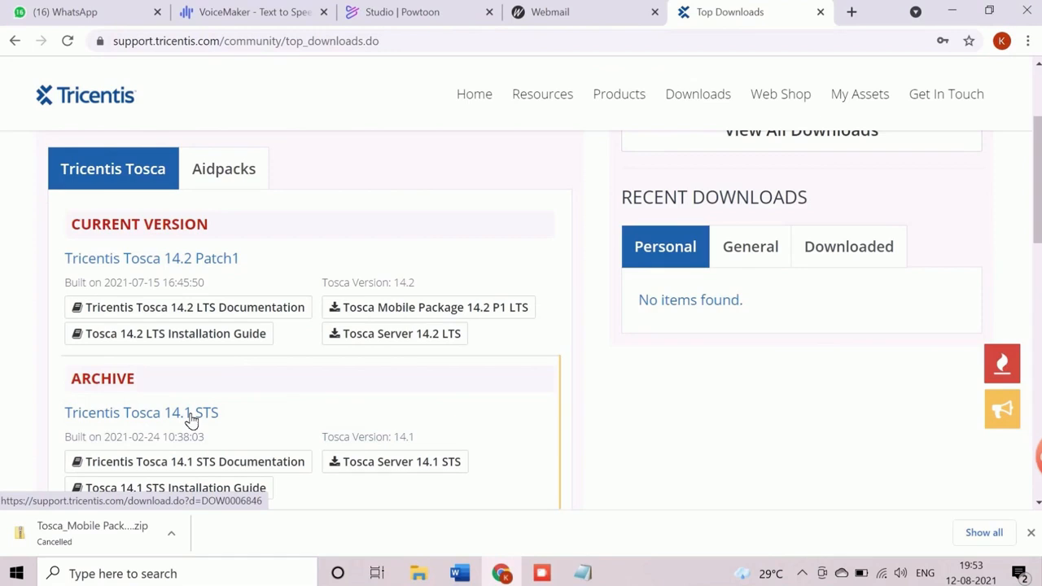
click(140, 413)
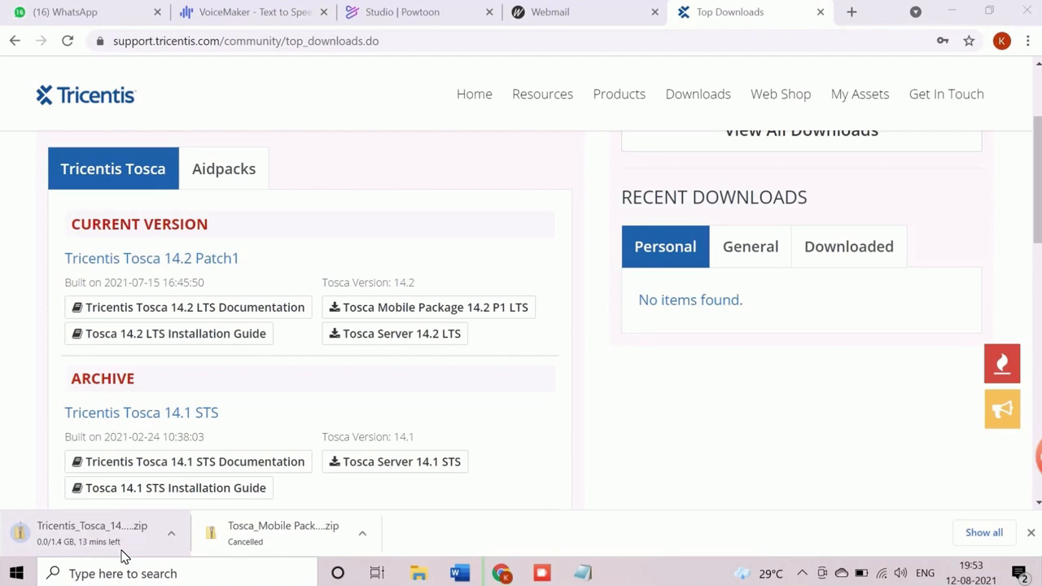
scroll(up, 3)
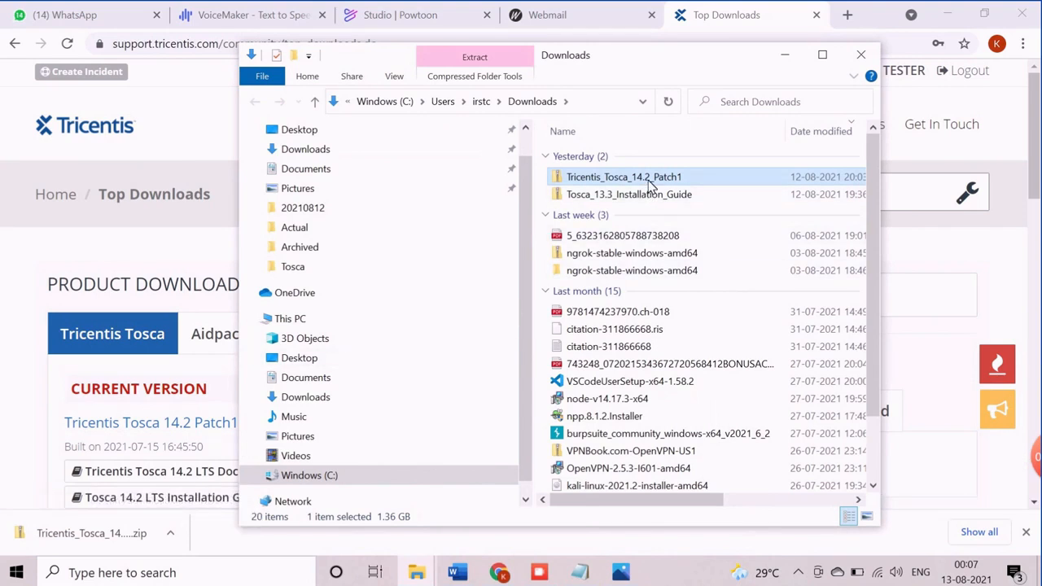
Step: Extract the Tricentis_Tosca_14.2_Patch1 zip into its own folder in Downloads
right_click(624, 176)
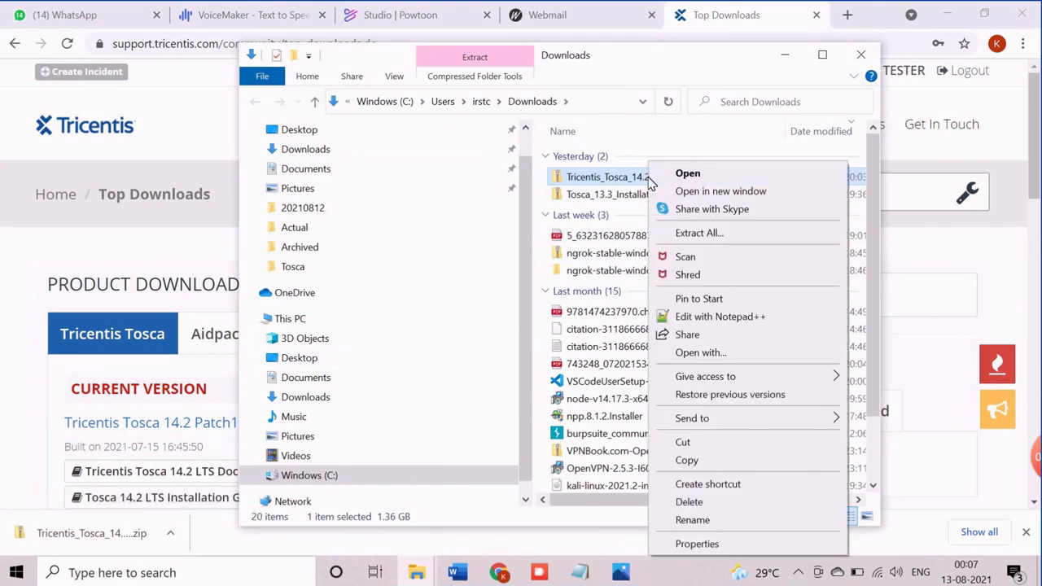
mouse_move(697, 233)
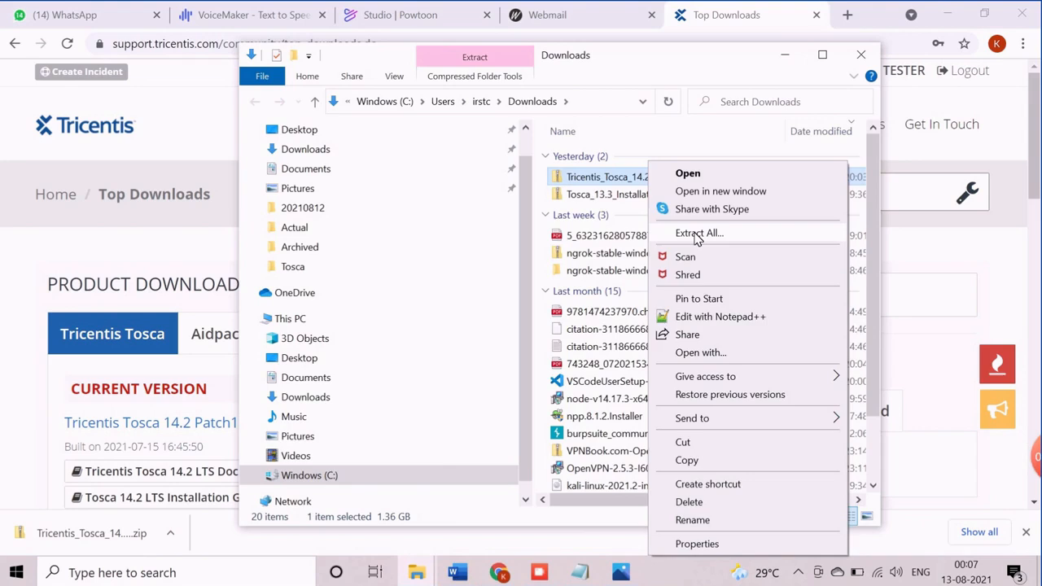
click(698, 233)
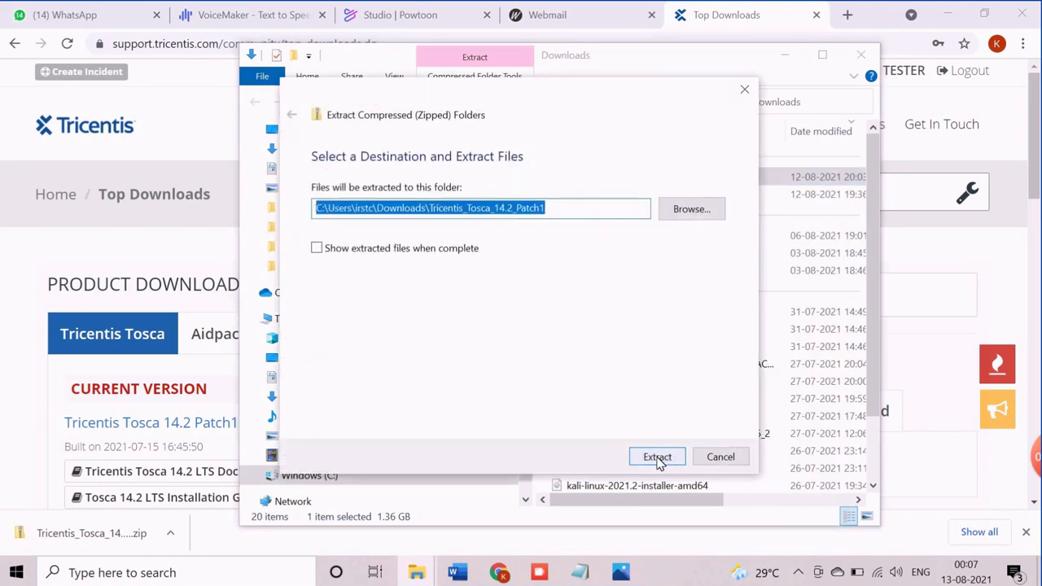
click(658, 456)
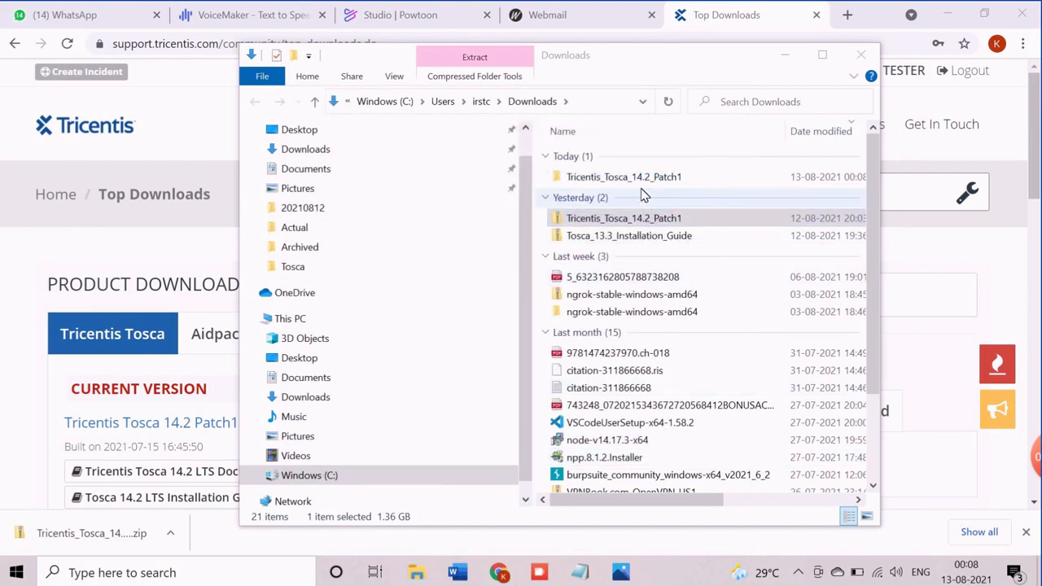
Step: Launch the Tricentis Tosca 14.2 Patch1 installer from the extracted folder
double_click(624, 176)
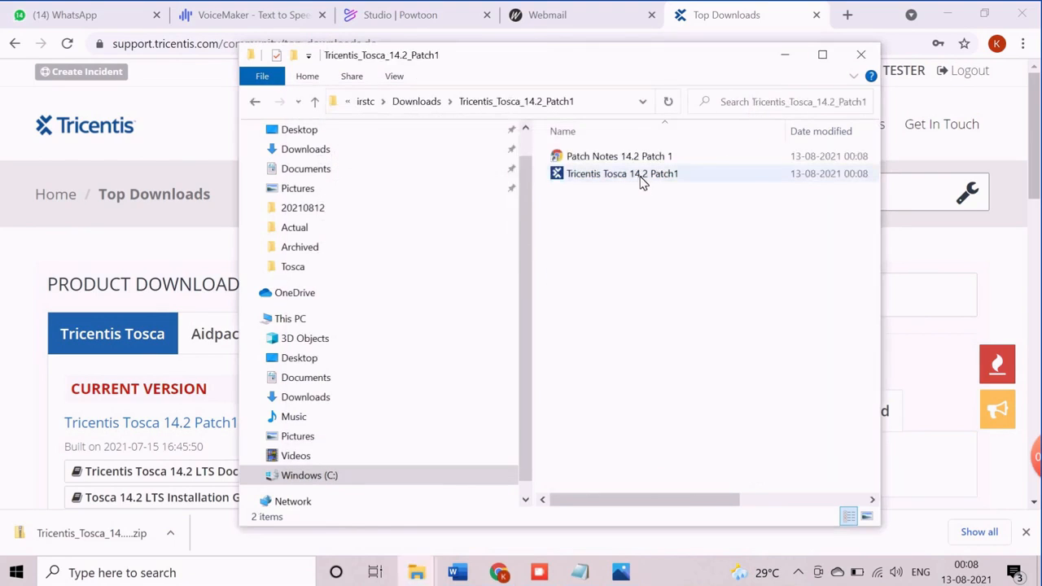
click(622, 173)
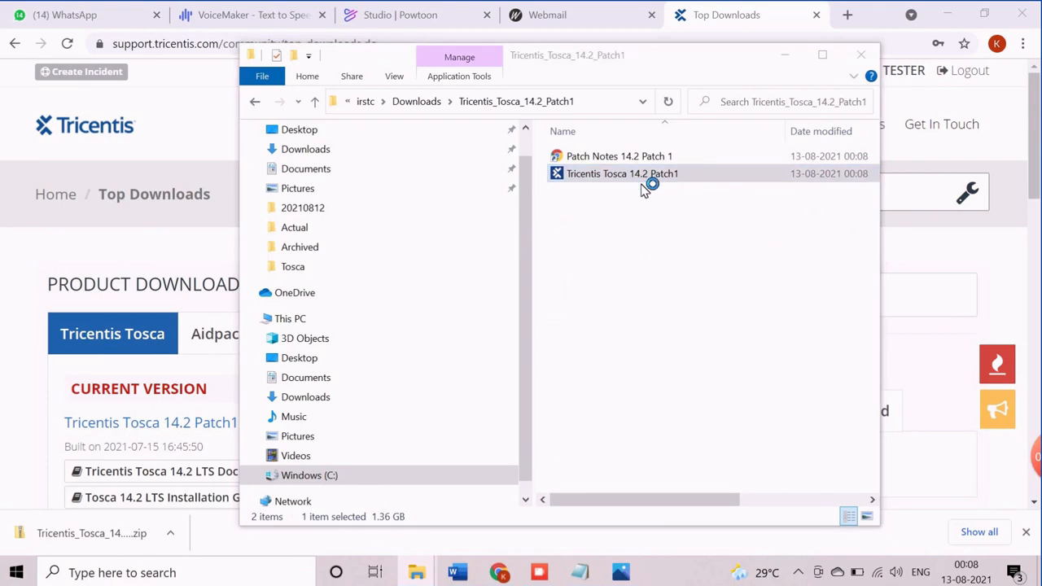
double_click(622, 173)
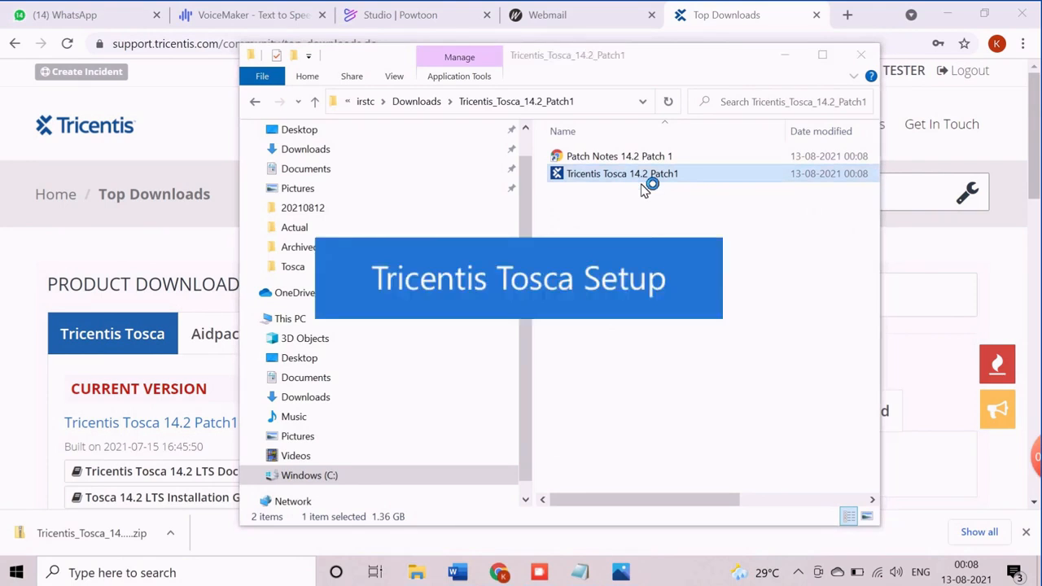
double_click(622, 172)
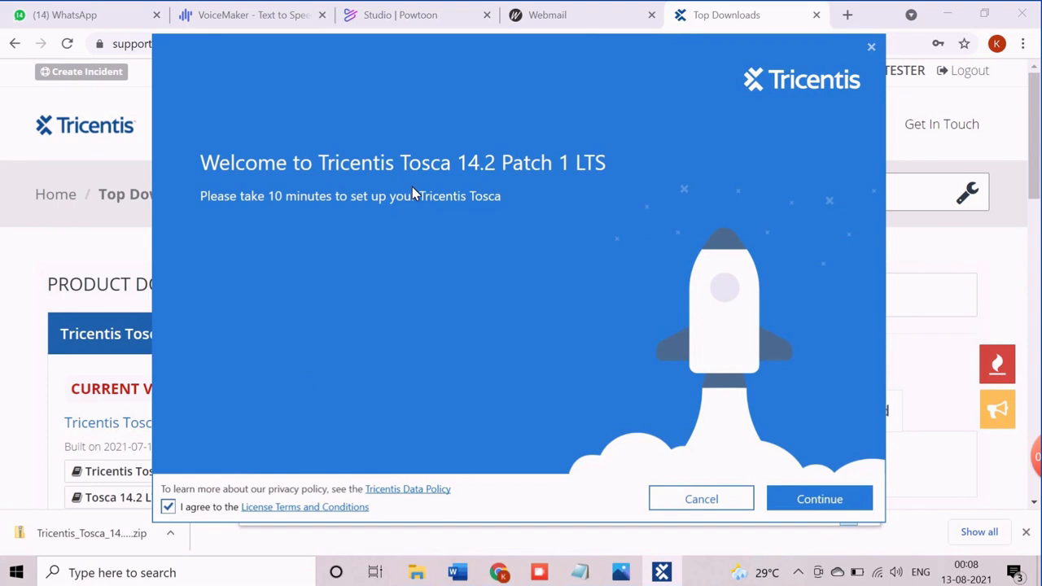
Step: Accept the terms, keep the Tosca Commander setup type and default install locations
click(819, 498)
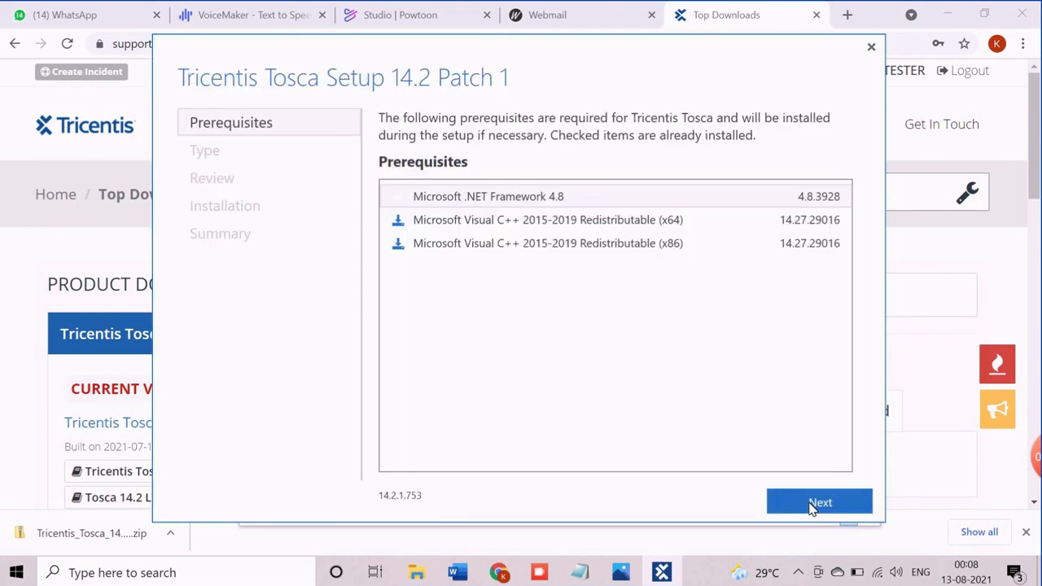
mouse_move(820, 497)
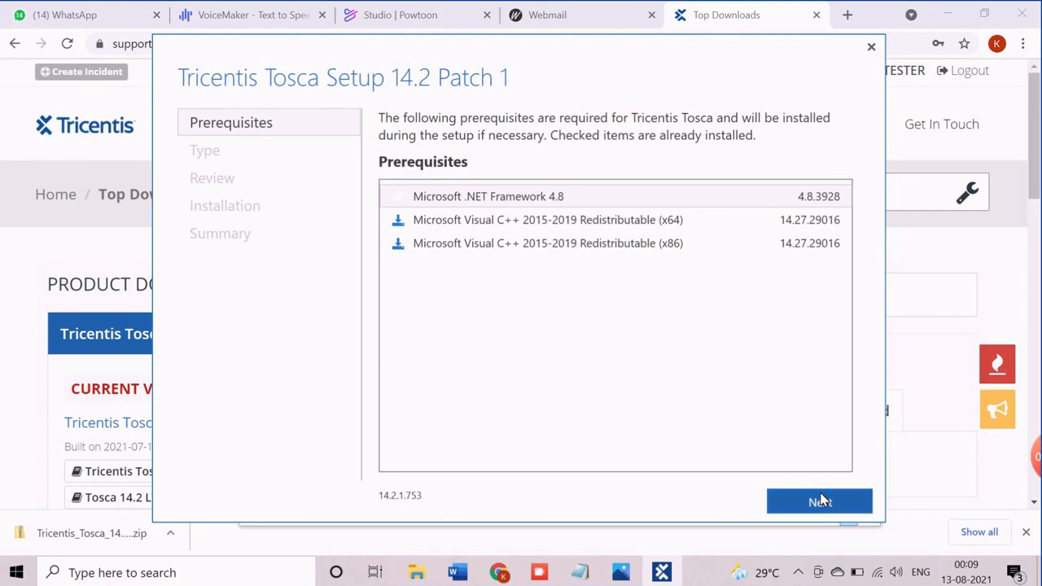
click(820, 502)
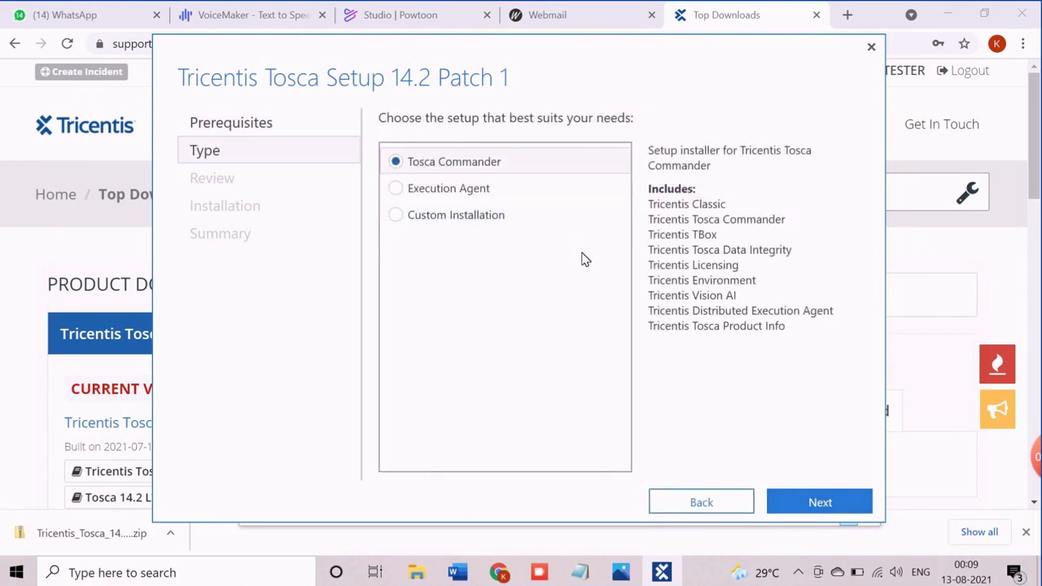
mouse_move(851, 524)
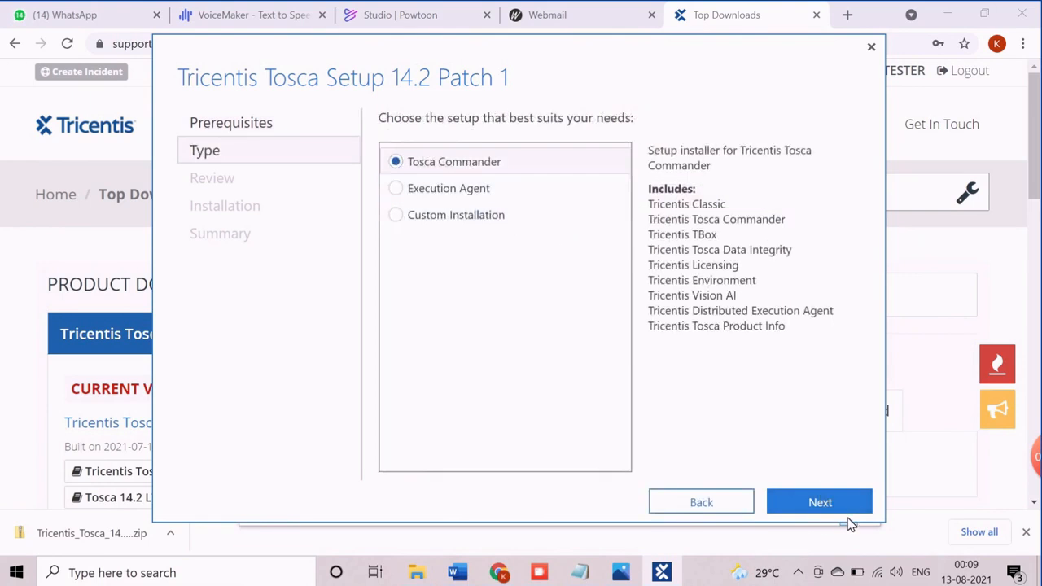
click(395, 215)
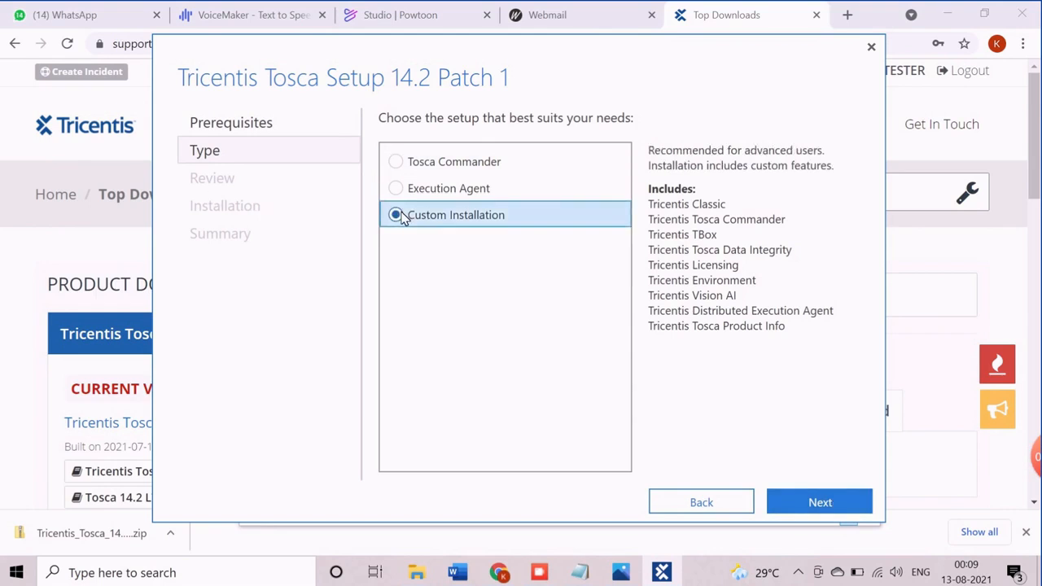
click(396, 161)
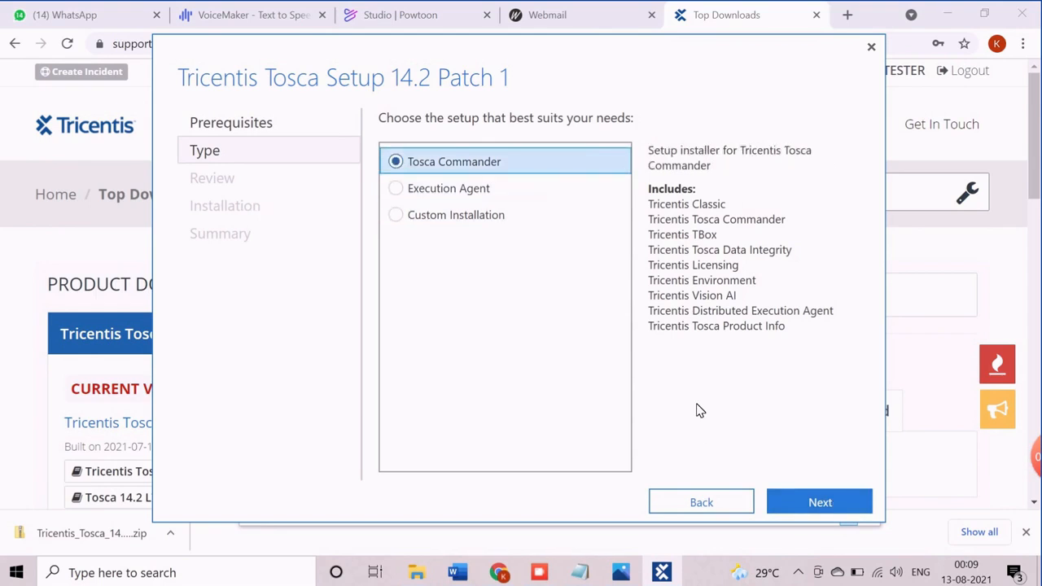
click(821, 501)
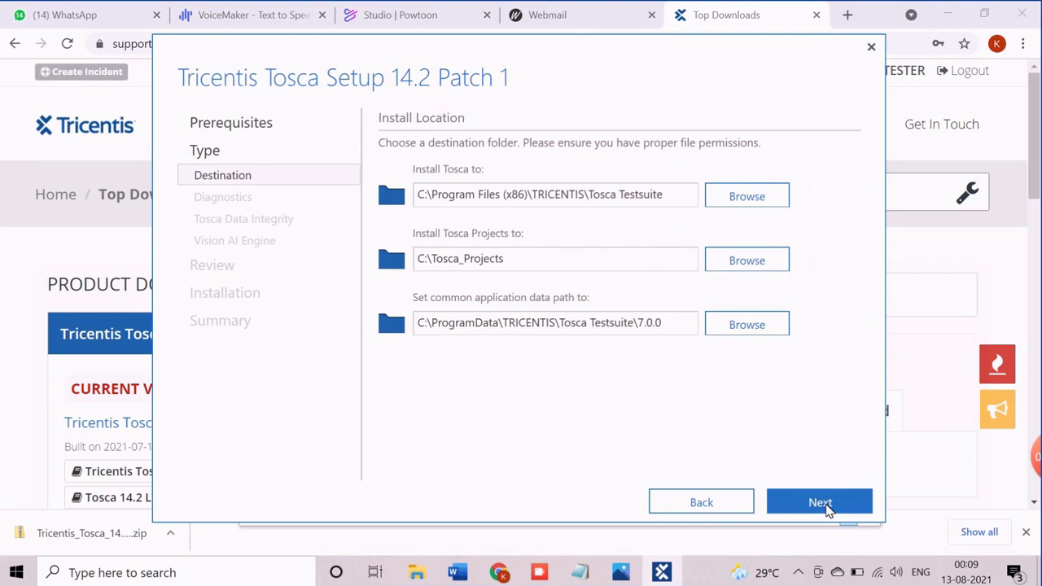
mouse_move(660, 222)
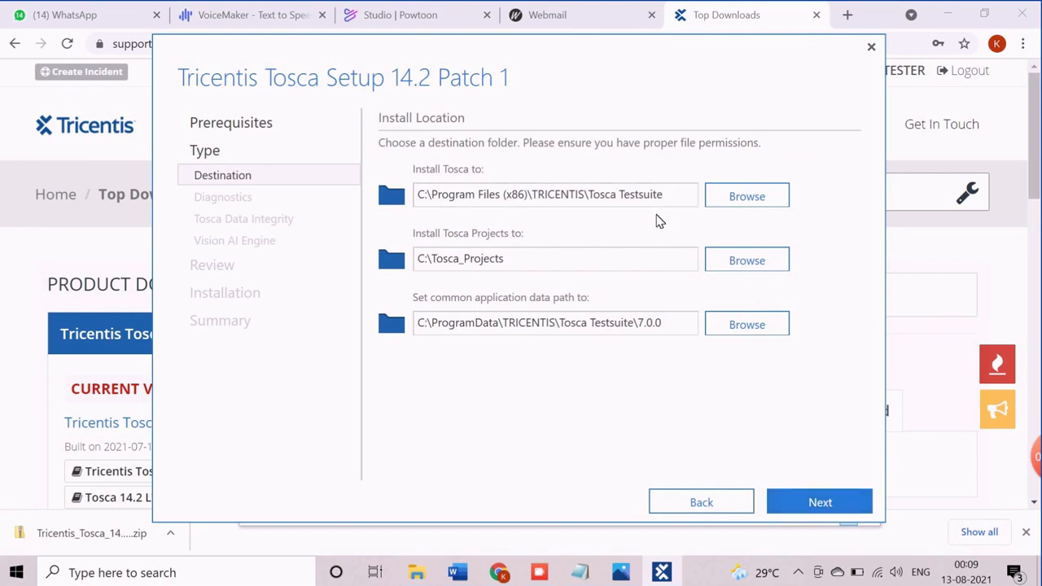
mouse_move(737, 460)
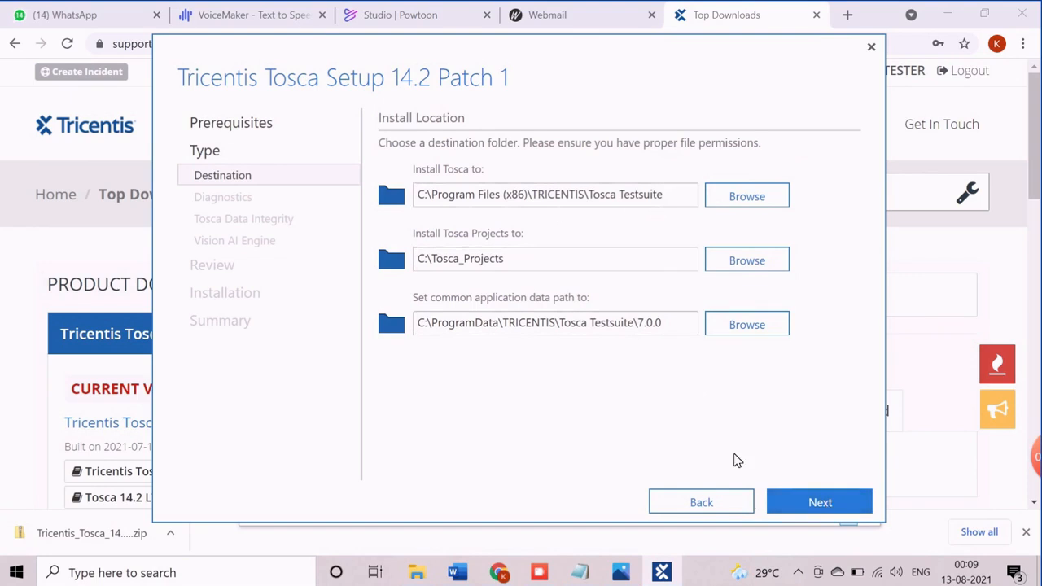
click(819, 502)
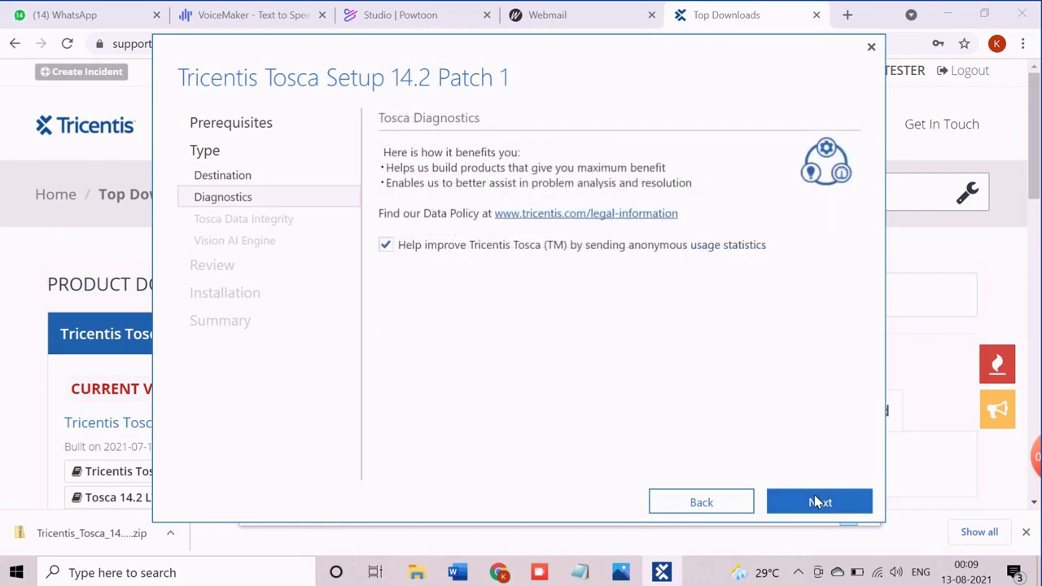
mouse_move(366, 254)
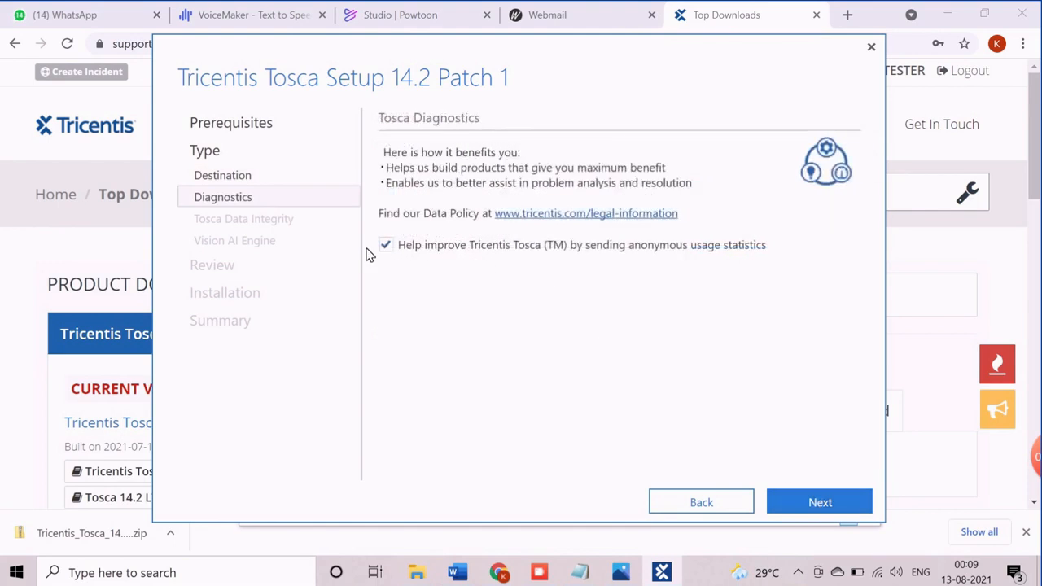
Step: Opt out of usage statistics, skip Data Integrity, keep Vision AI enabled and reach the summary
click(384, 245)
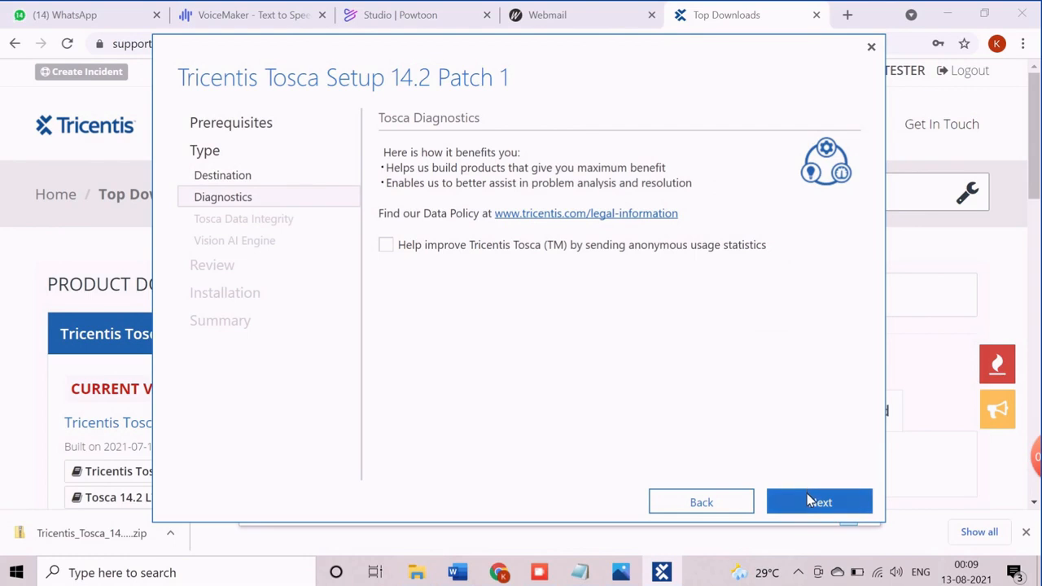
click(820, 502)
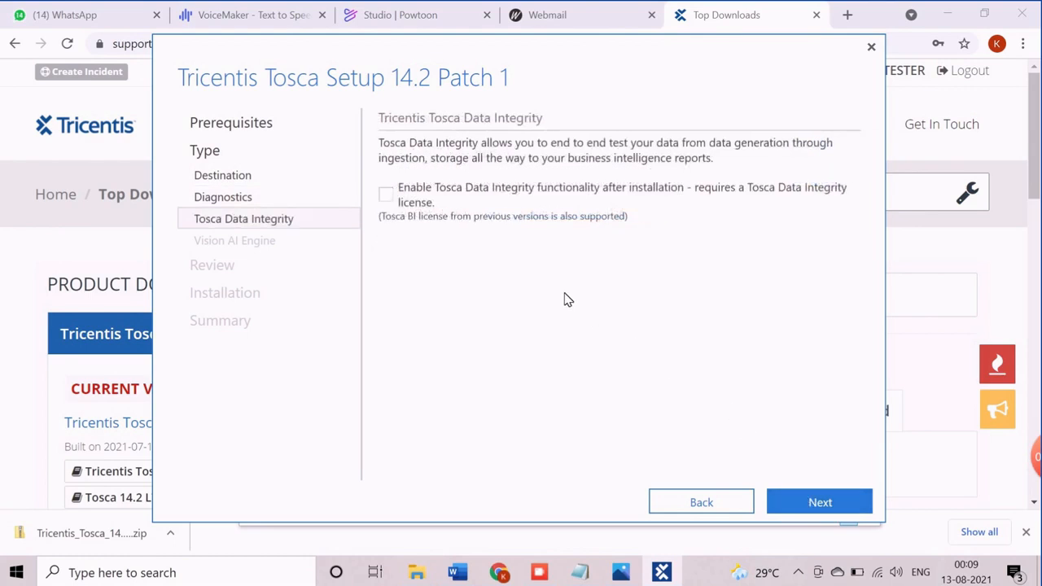
mouse_move(618, 241)
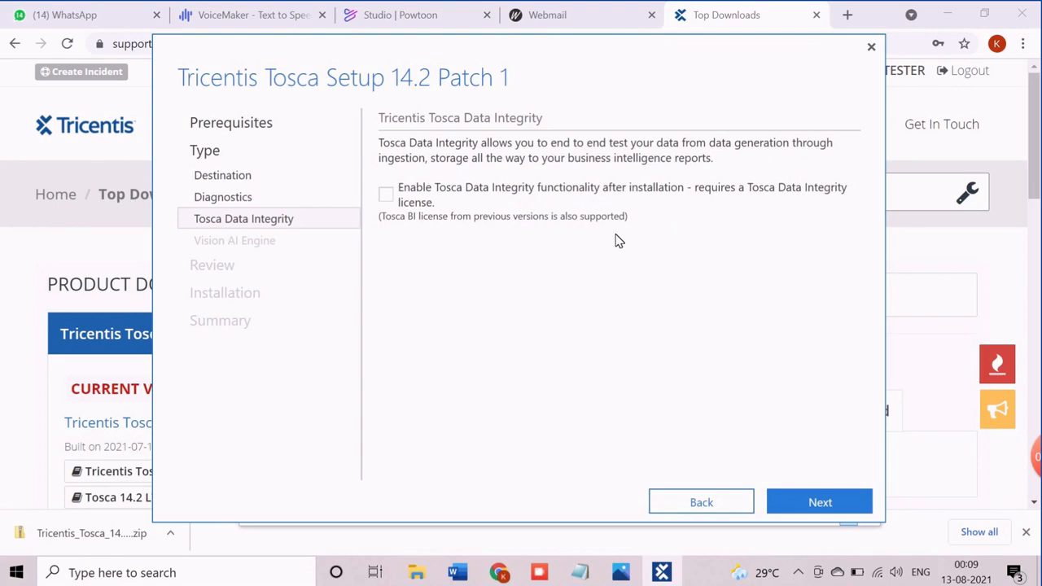
click(821, 501)
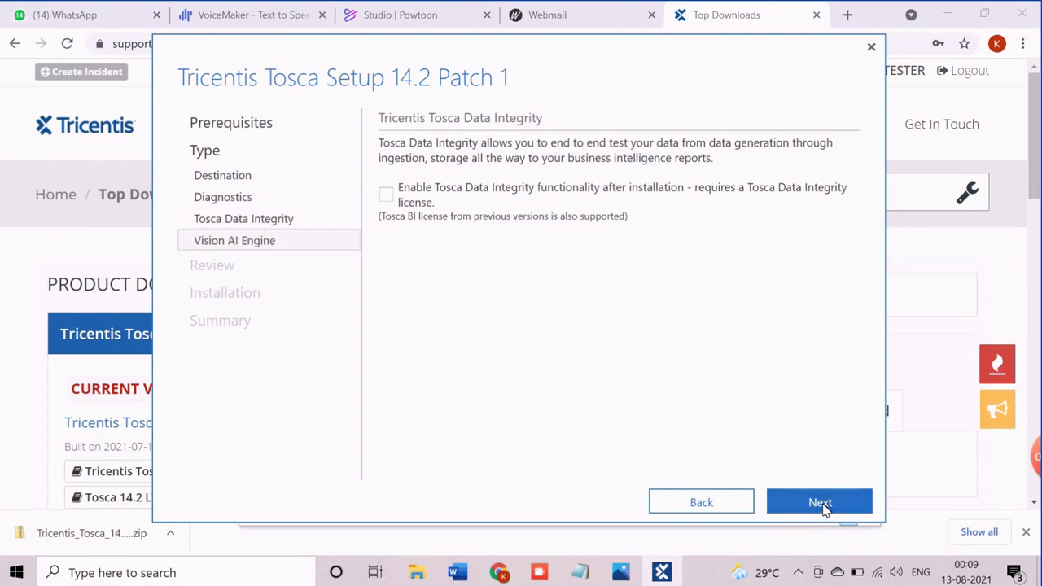
click(819, 502)
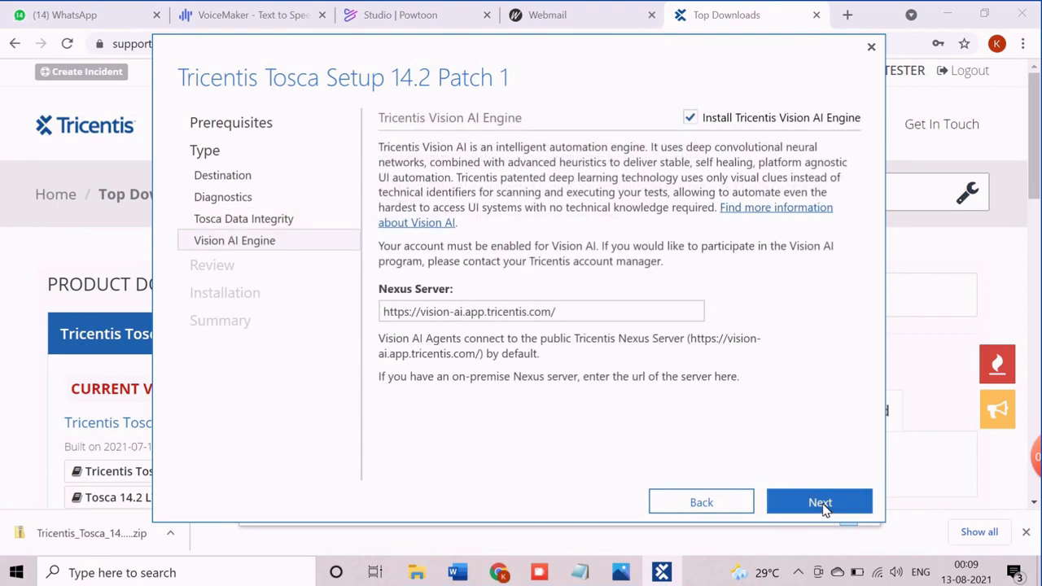
mouse_move(802, 497)
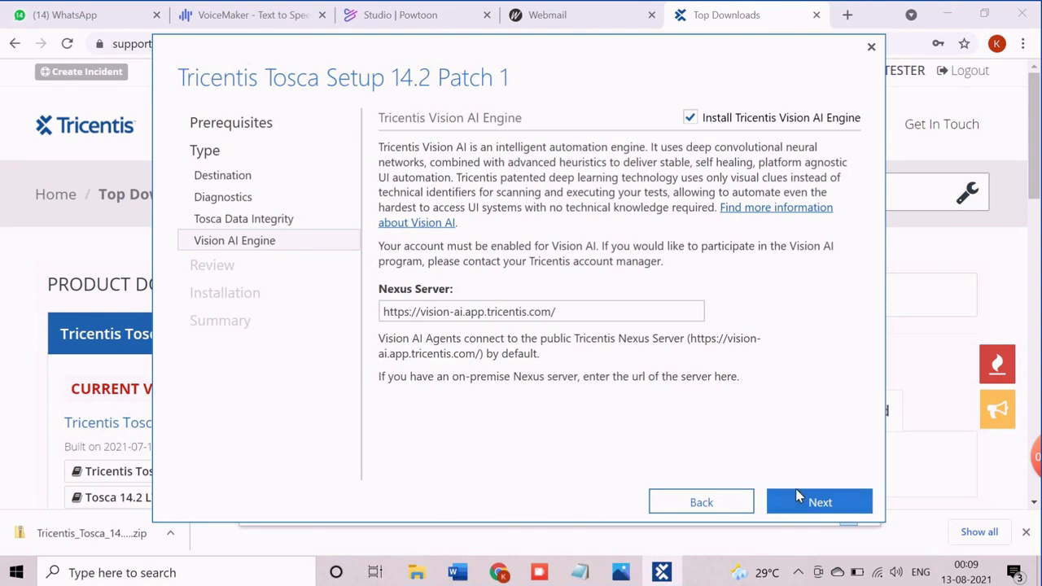
click(819, 502)
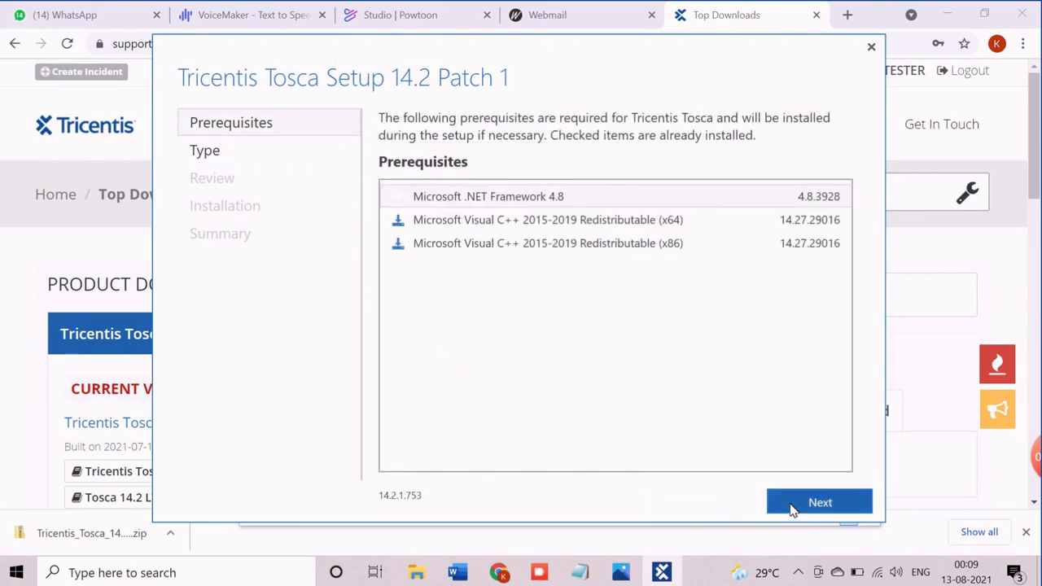
click(821, 502)
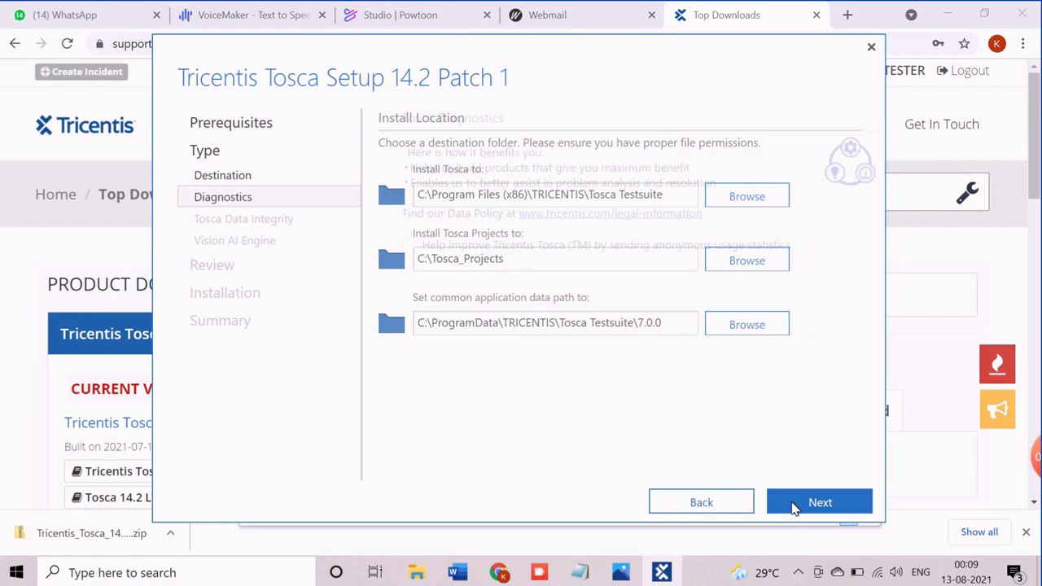
click(821, 502)
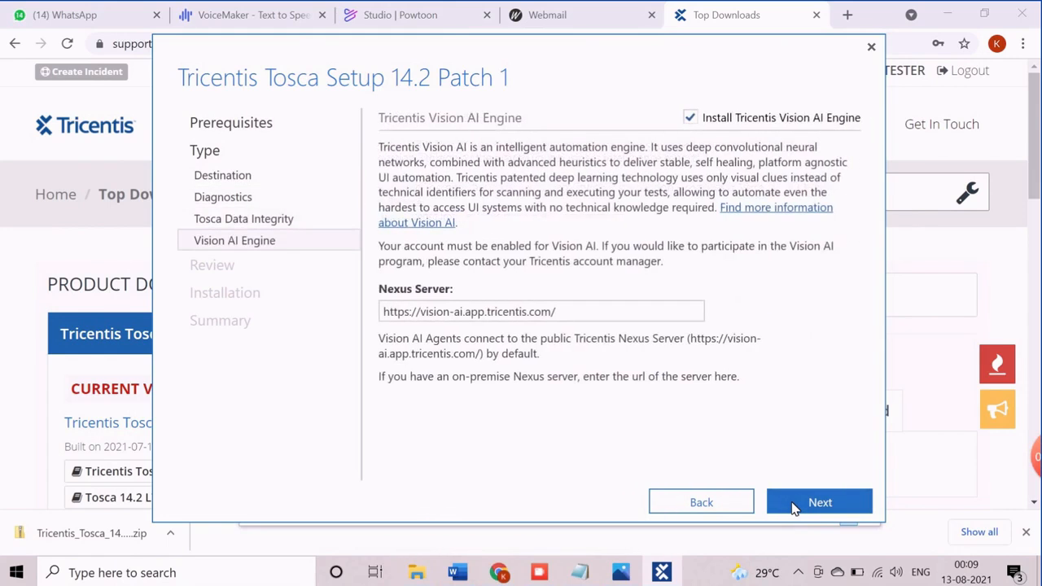
click(819, 502)
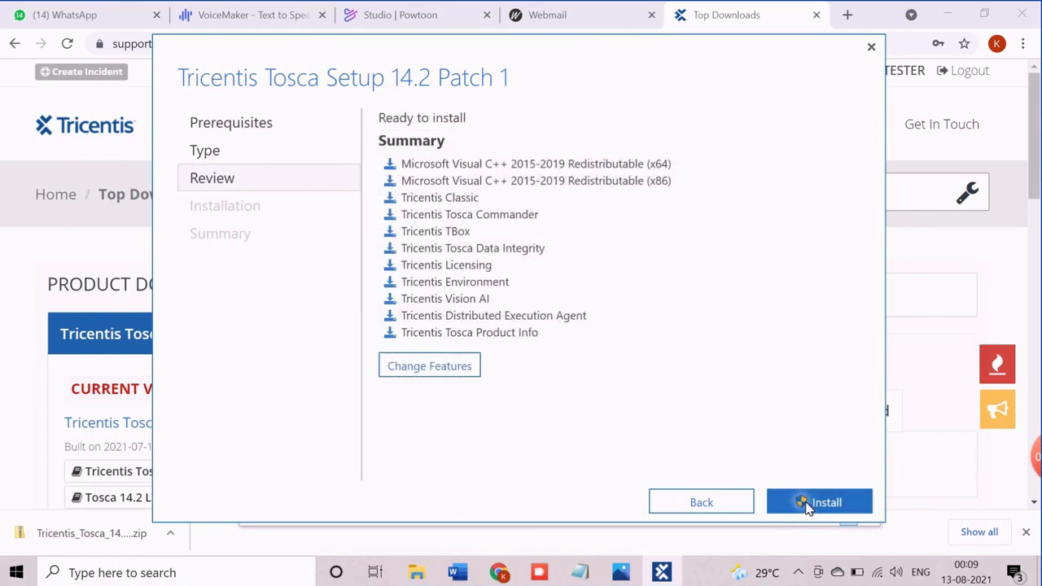
Step: Start installing all listed Tosca 14.2 Patch 1 components
click(821, 502)
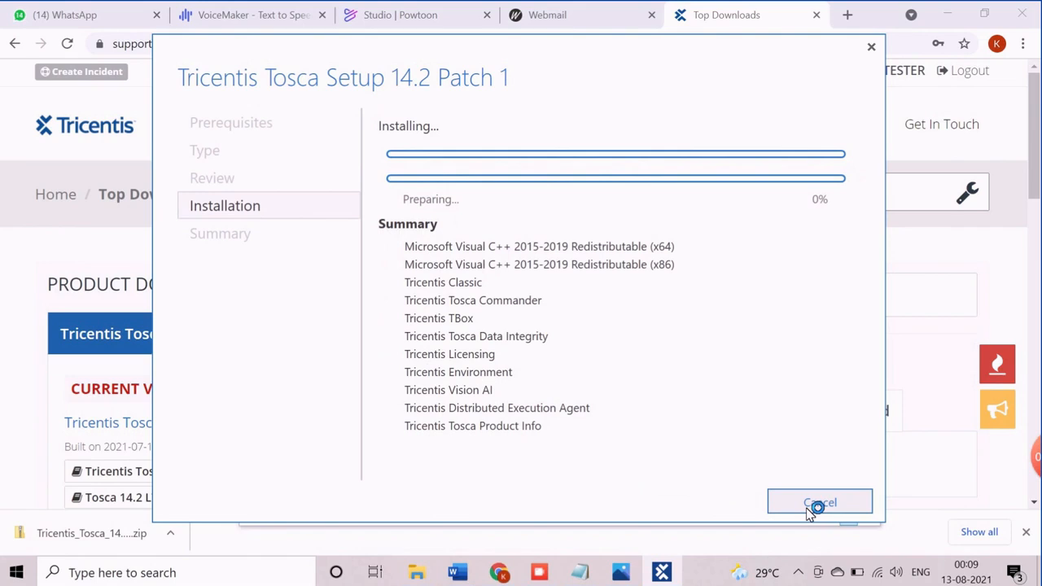
mouse_move(502, 410)
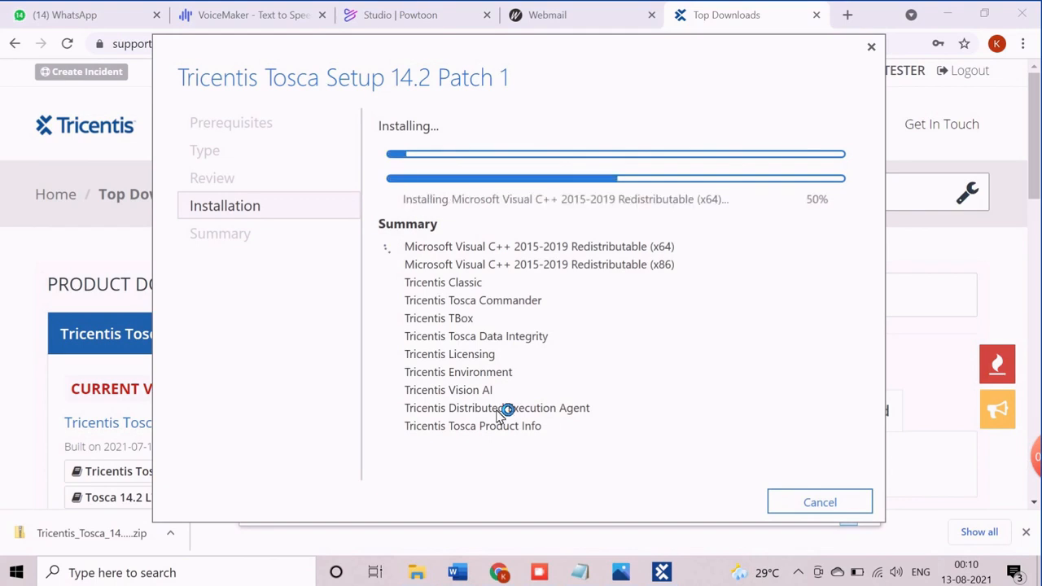
mouse_move(498, 410)
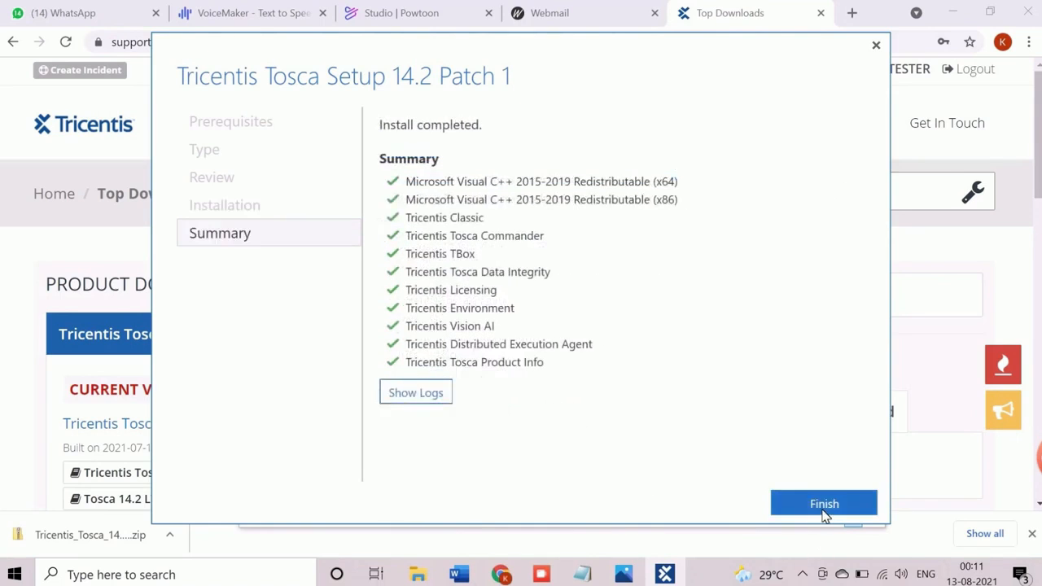
Step: Finish the setup wizard and search Windows Start for the Tosca License Configuration app
click(824, 504)
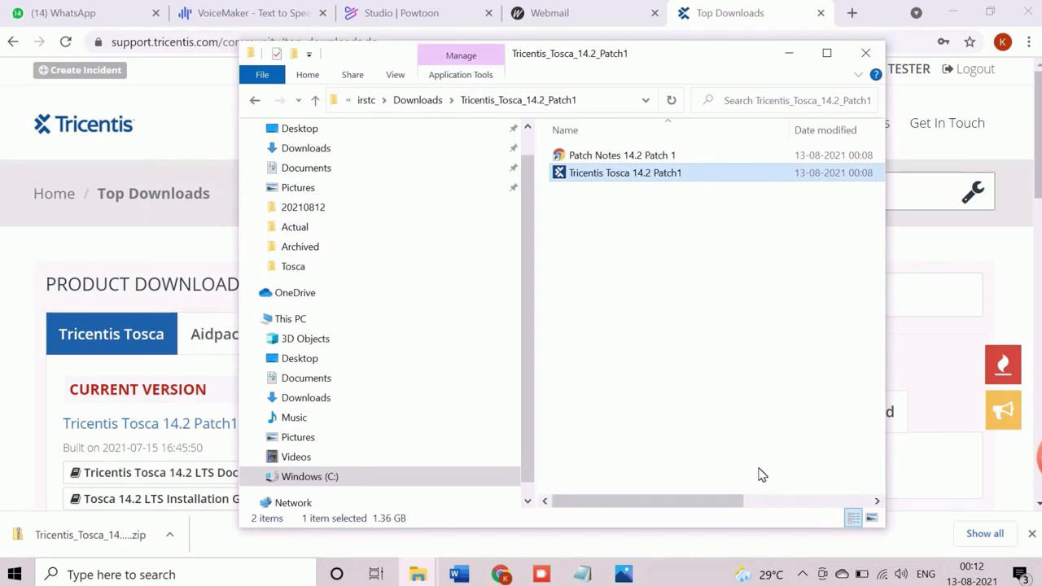
mouse_move(747, 481)
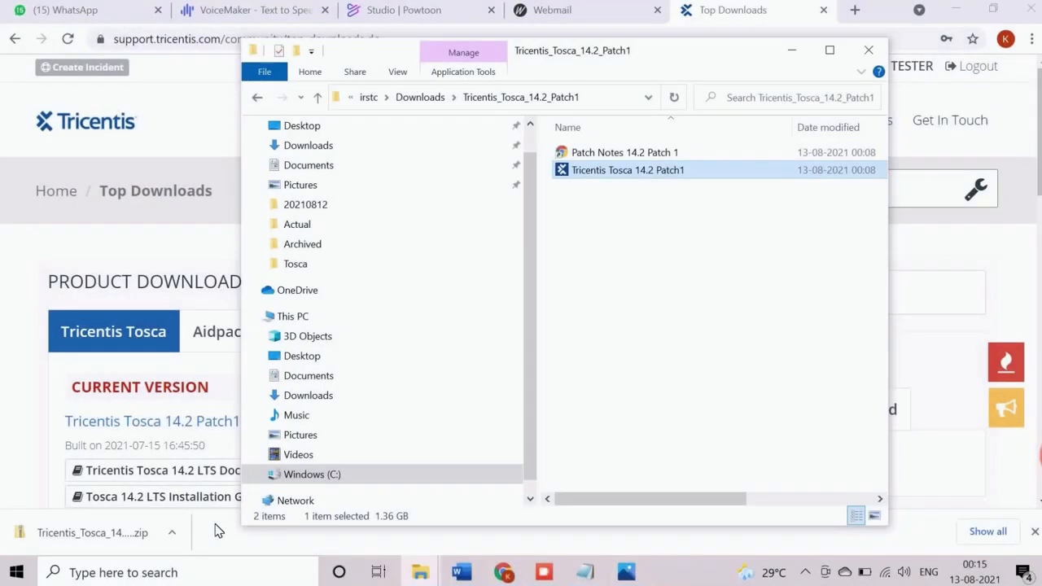
text(tosca lice)
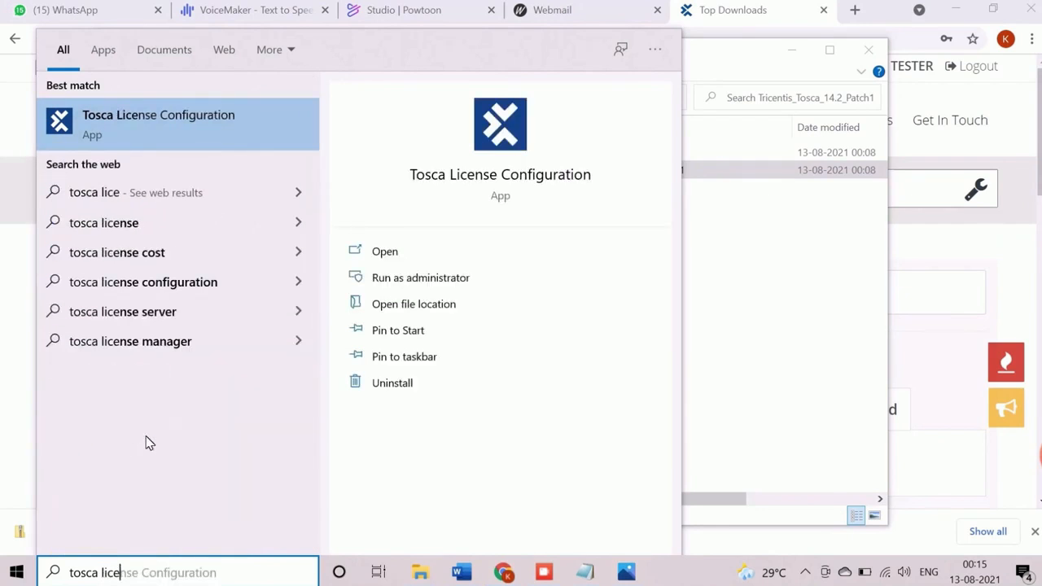
mouse_move(139, 130)
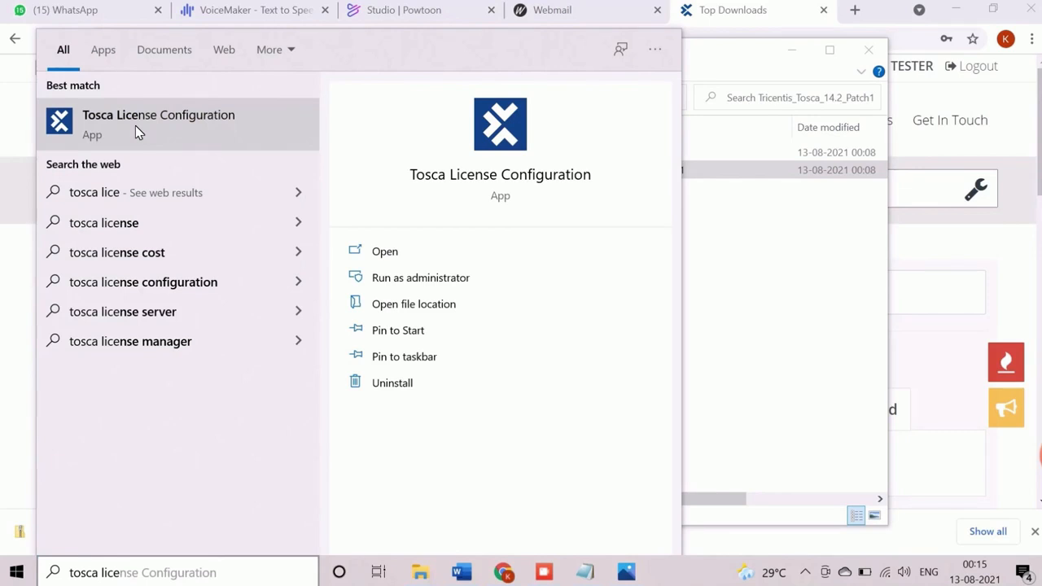
mouse_move(182, 127)
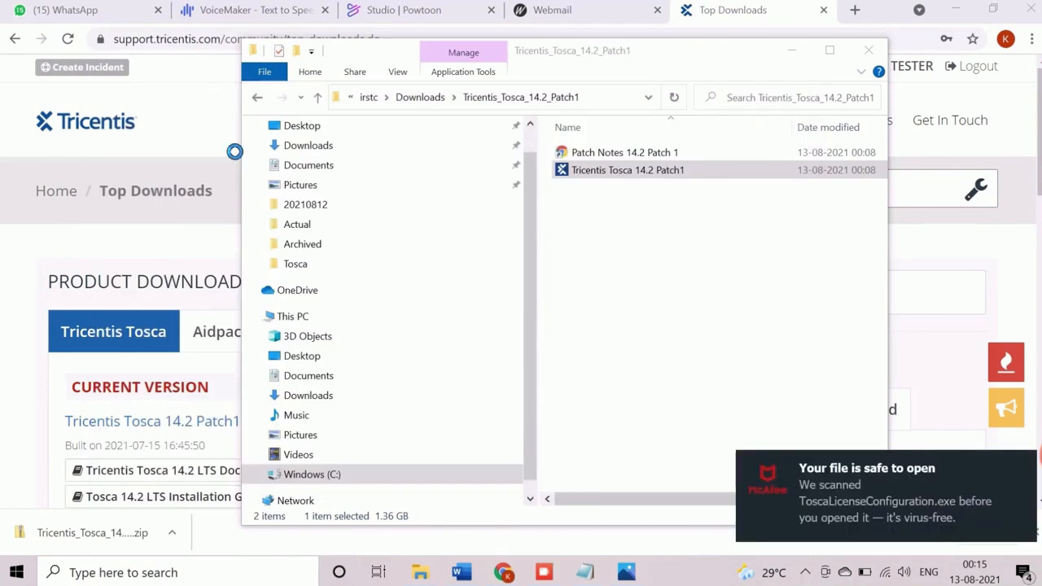
double_click(628, 169)
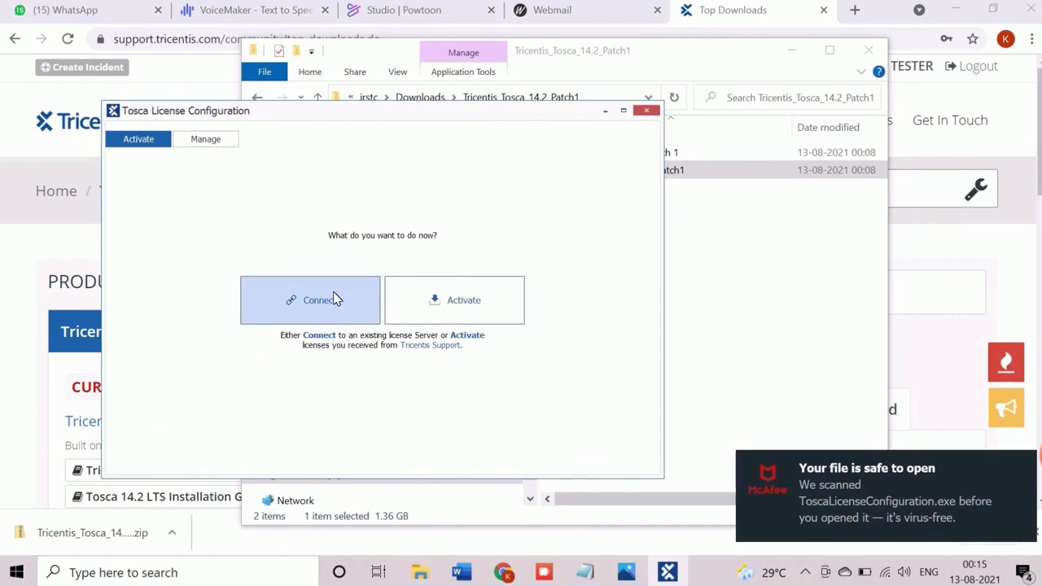
click(309, 299)
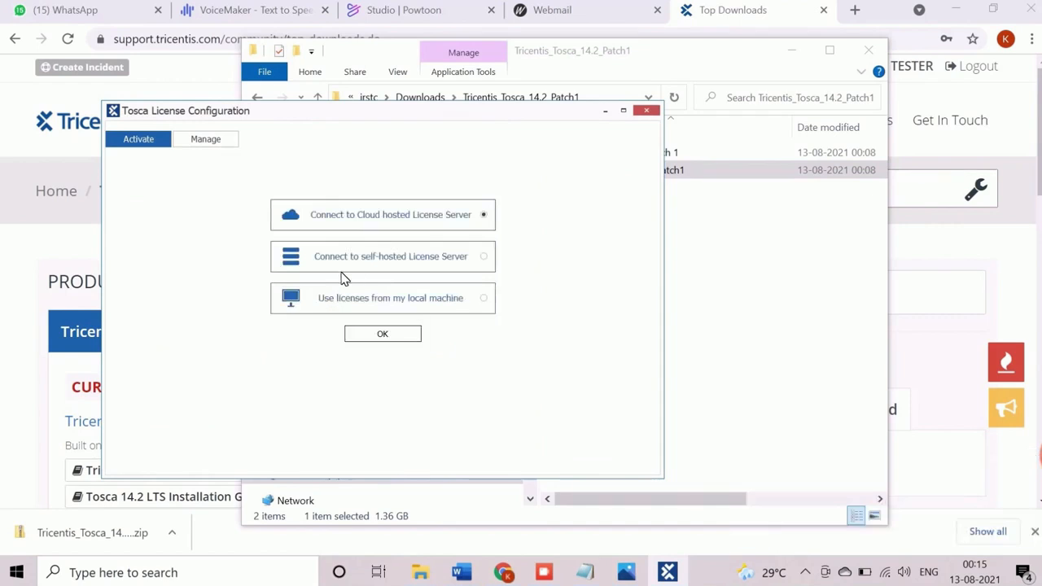
mouse_move(382, 241)
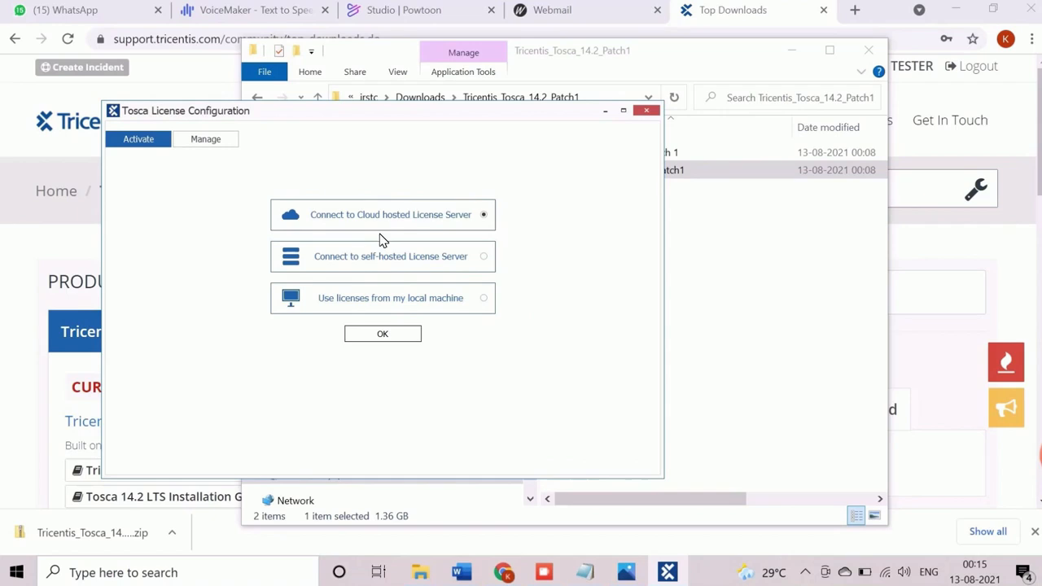
click(381, 334)
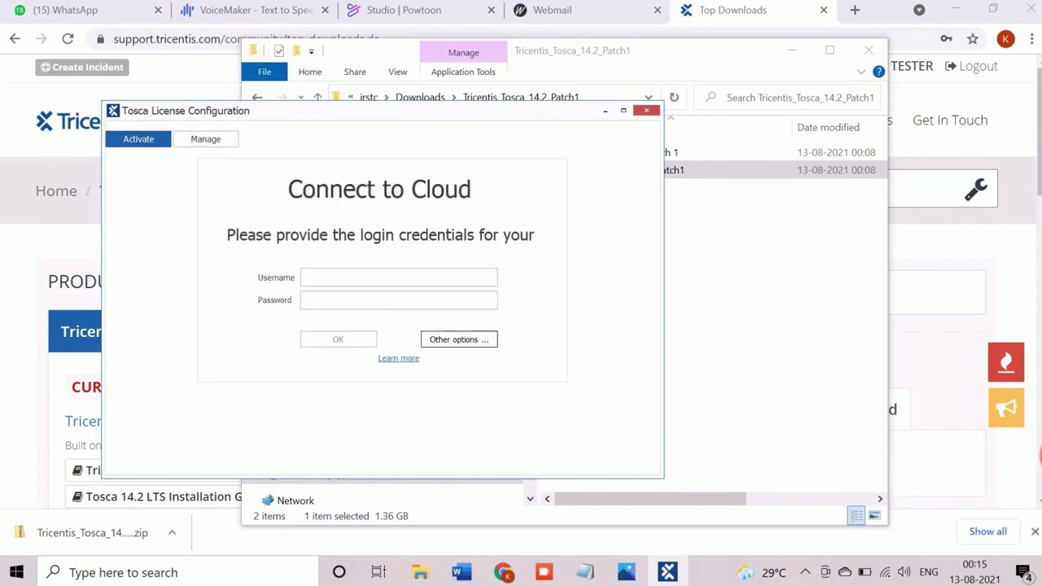
click(397, 276)
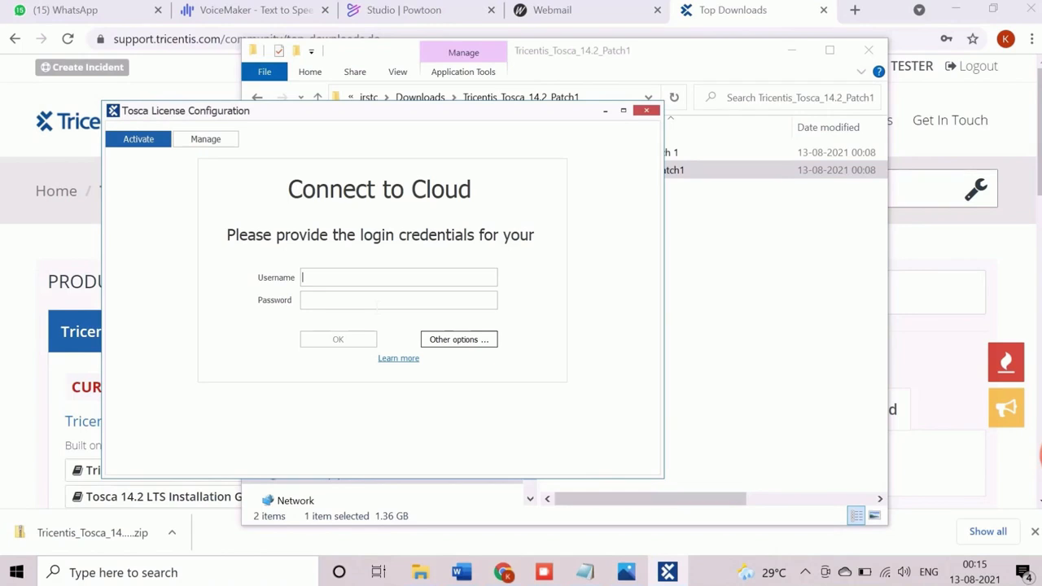
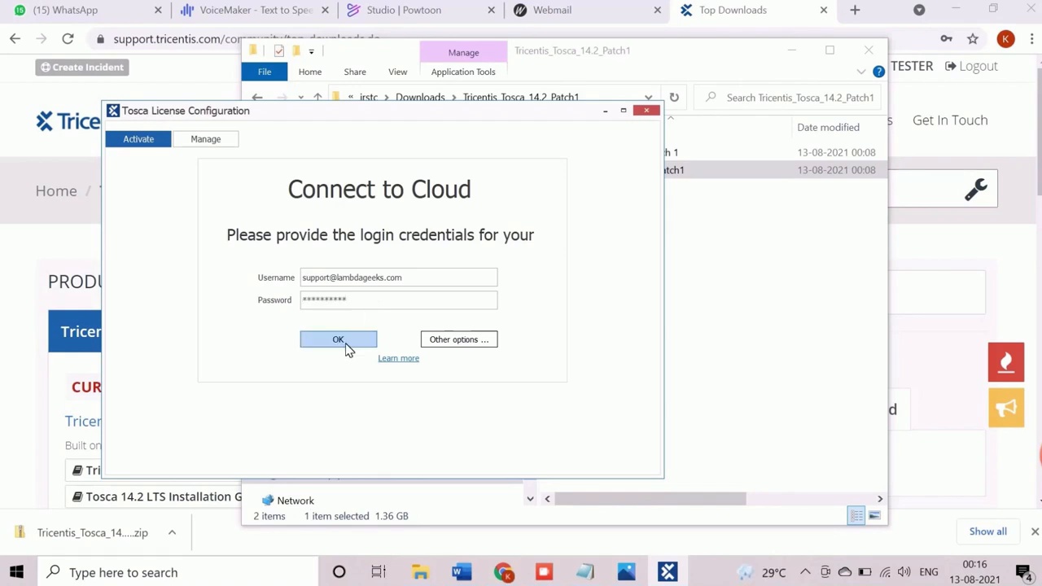
Step: Verify the credentials against the cloud license server and close the success message
click(339, 338)
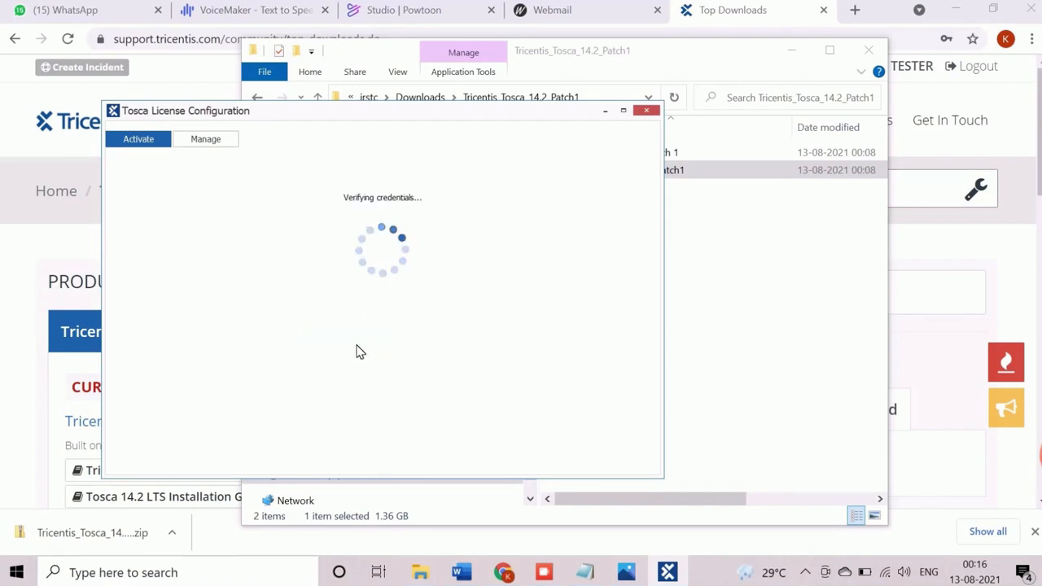
mouse_move(332, 381)
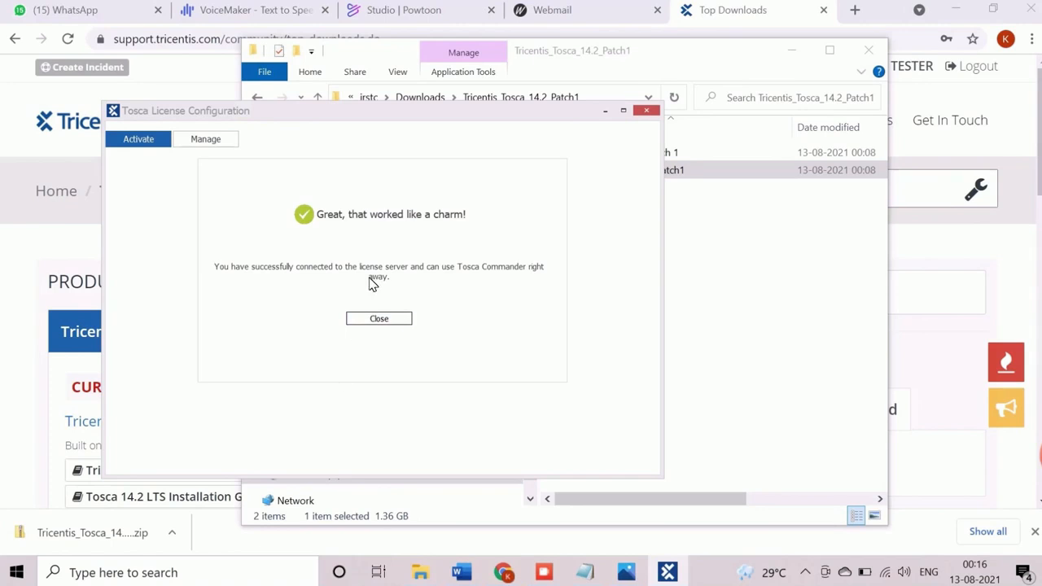
click(378, 317)
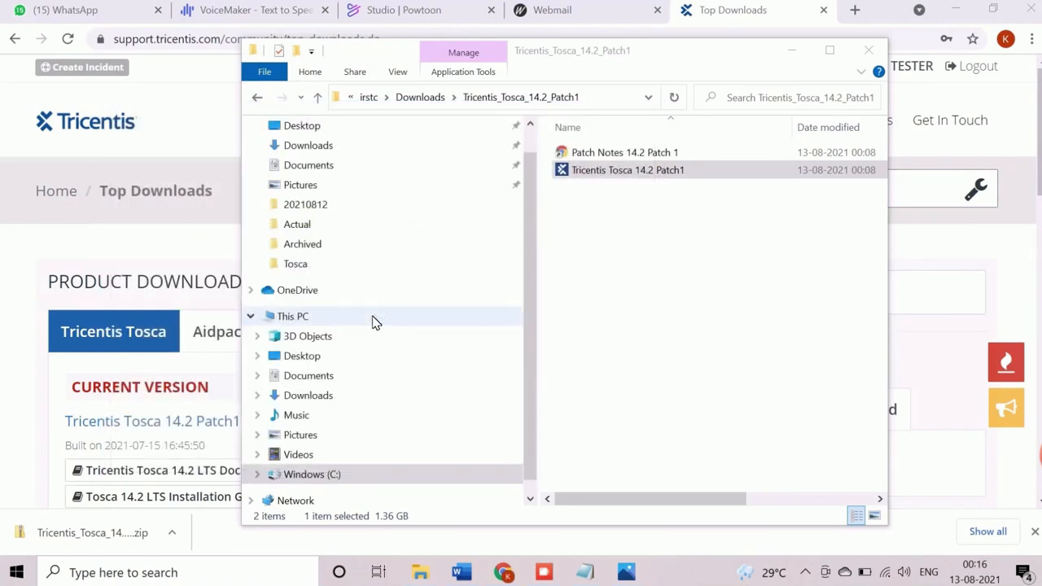
Step: Launch Tosca Commander from the Start menu search
text(to)
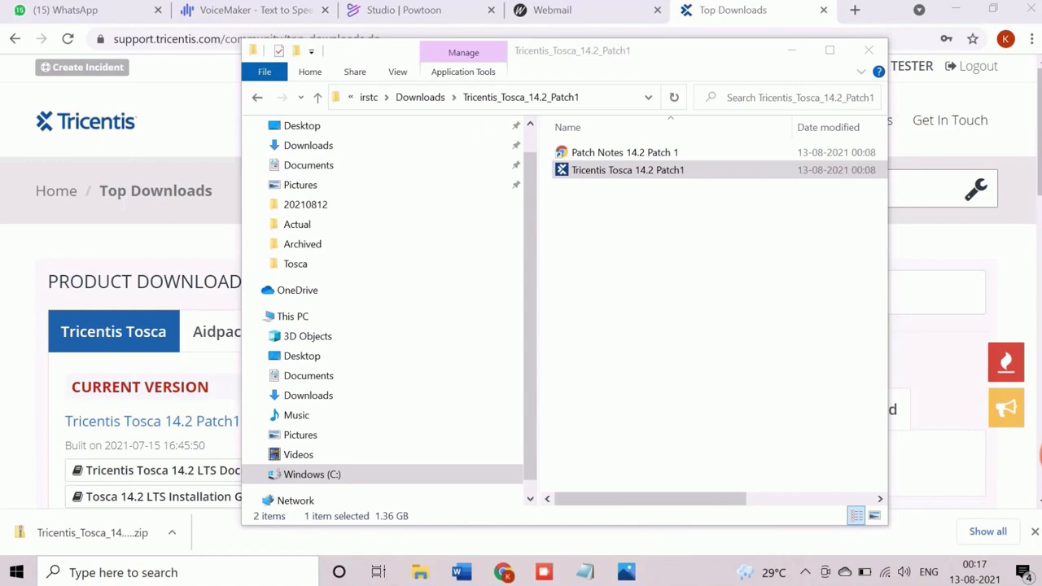
double_click(629, 169)
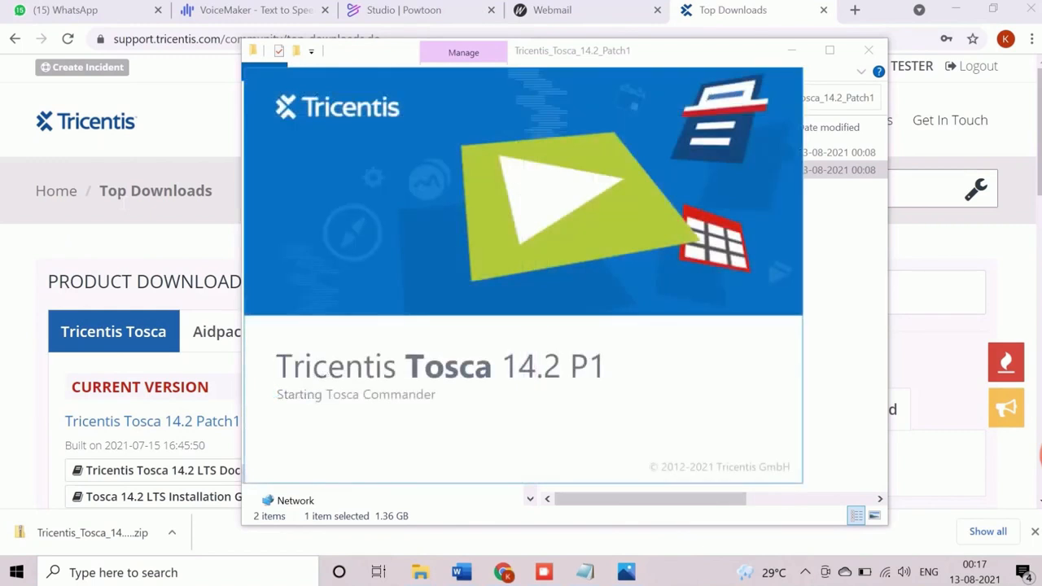
mouse_move(511, 364)
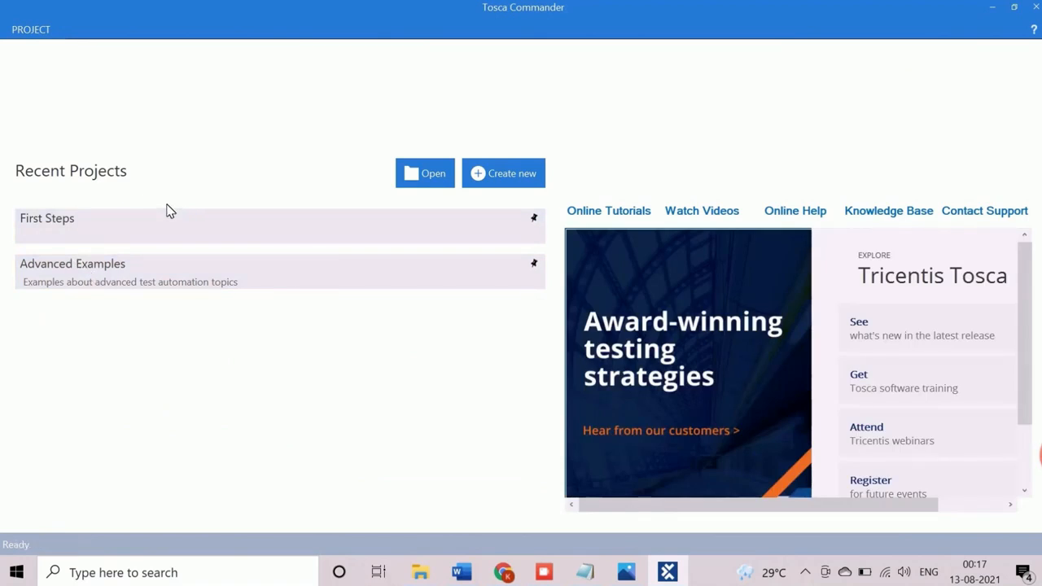
mouse_move(98, 105)
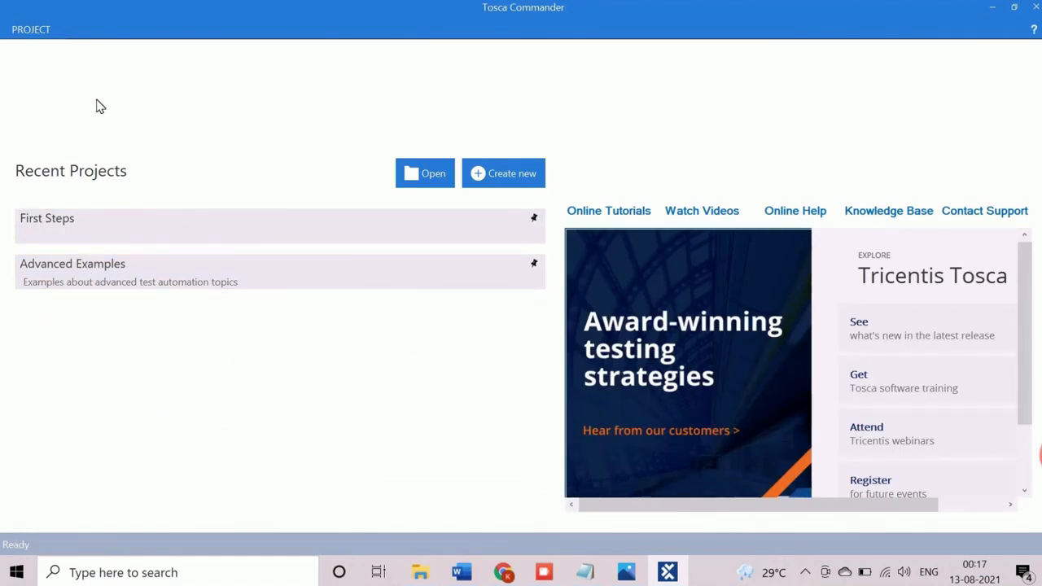
mouse_move(31, 30)
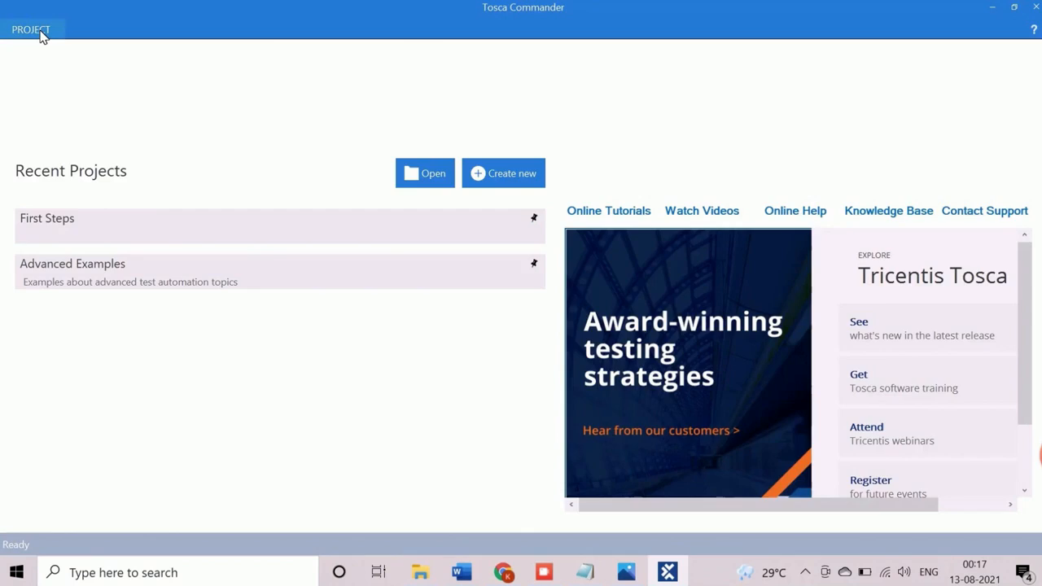
Step: Show the License details from the PROJECT menu
click(31, 30)
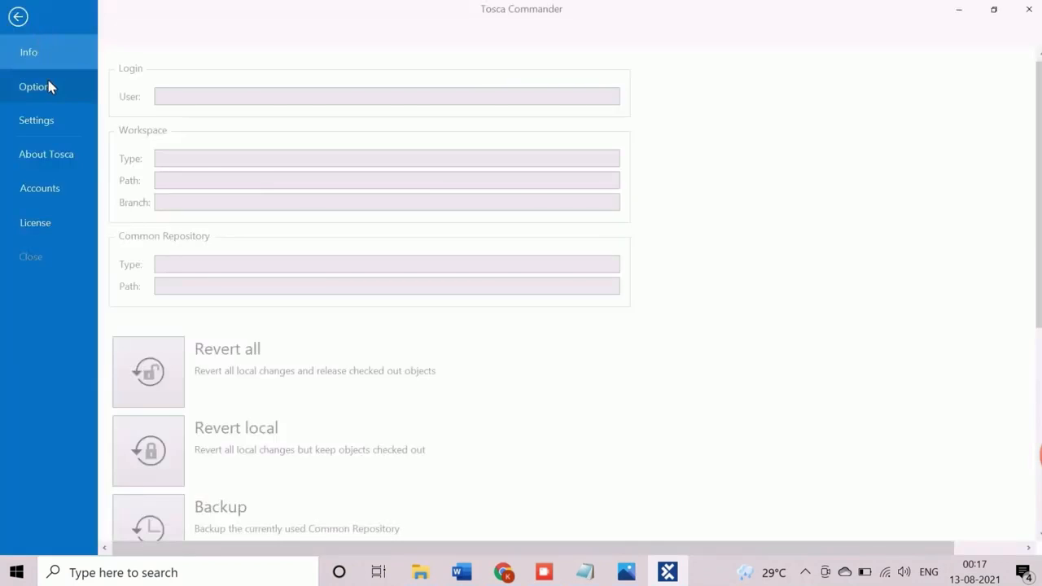
click(36, 221)
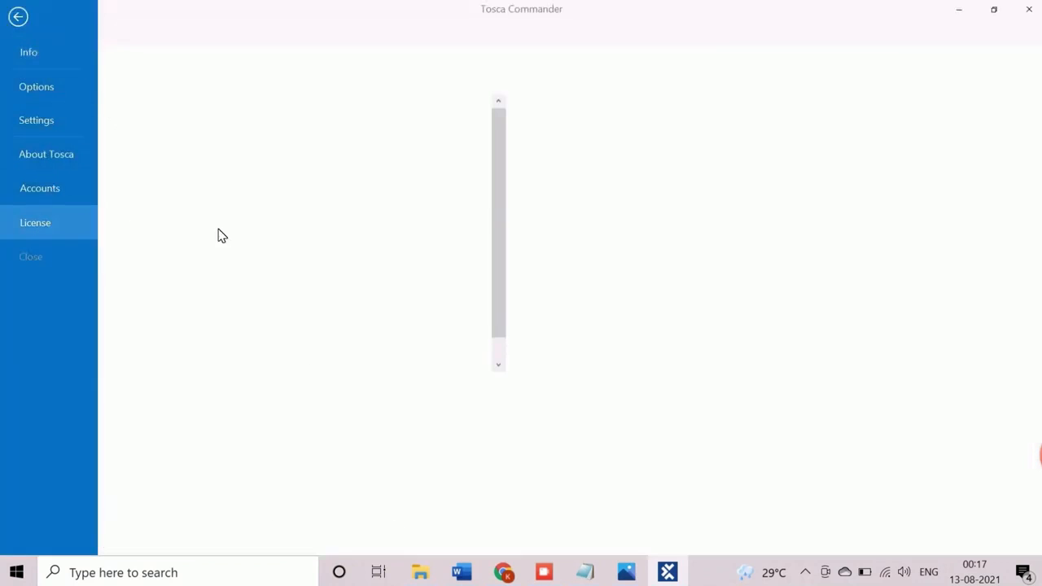